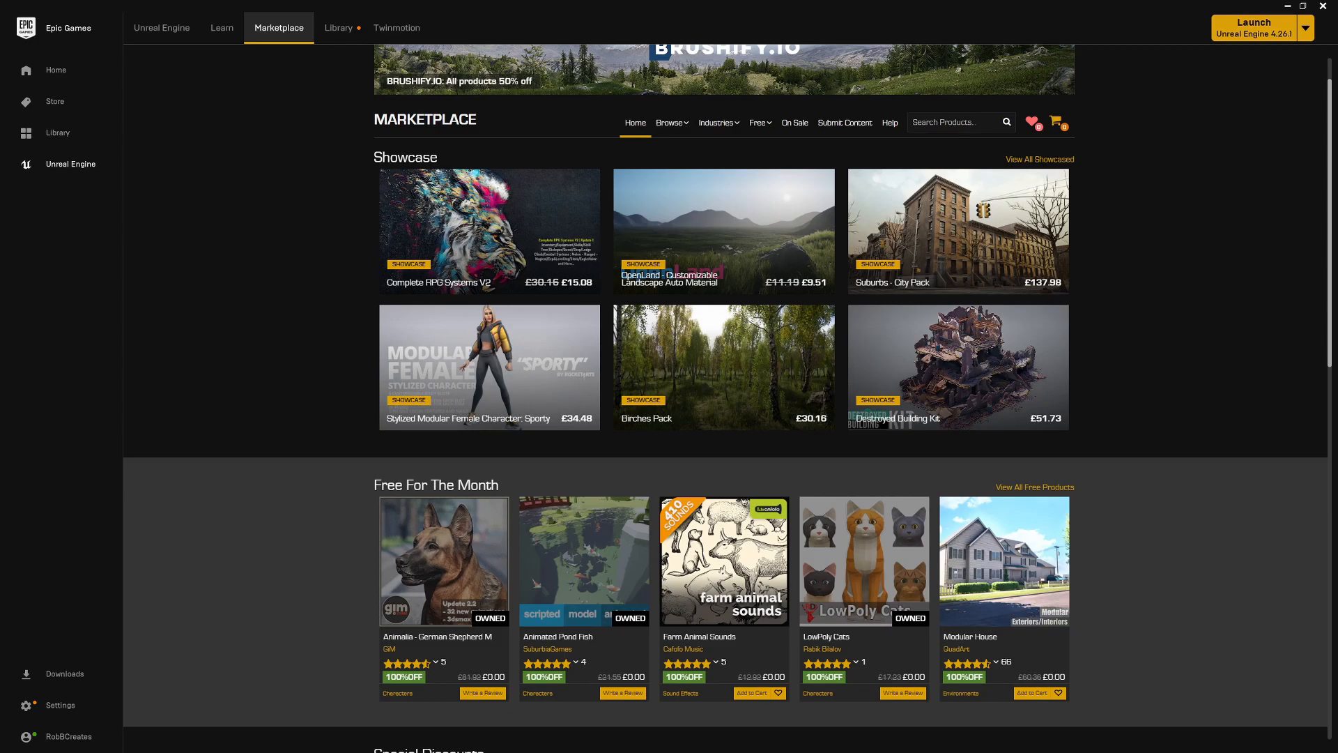
# Browse Free For The Month, including Animalia German Shepherd and Animated Pond Fish.
pyautogui.click(443, 560)
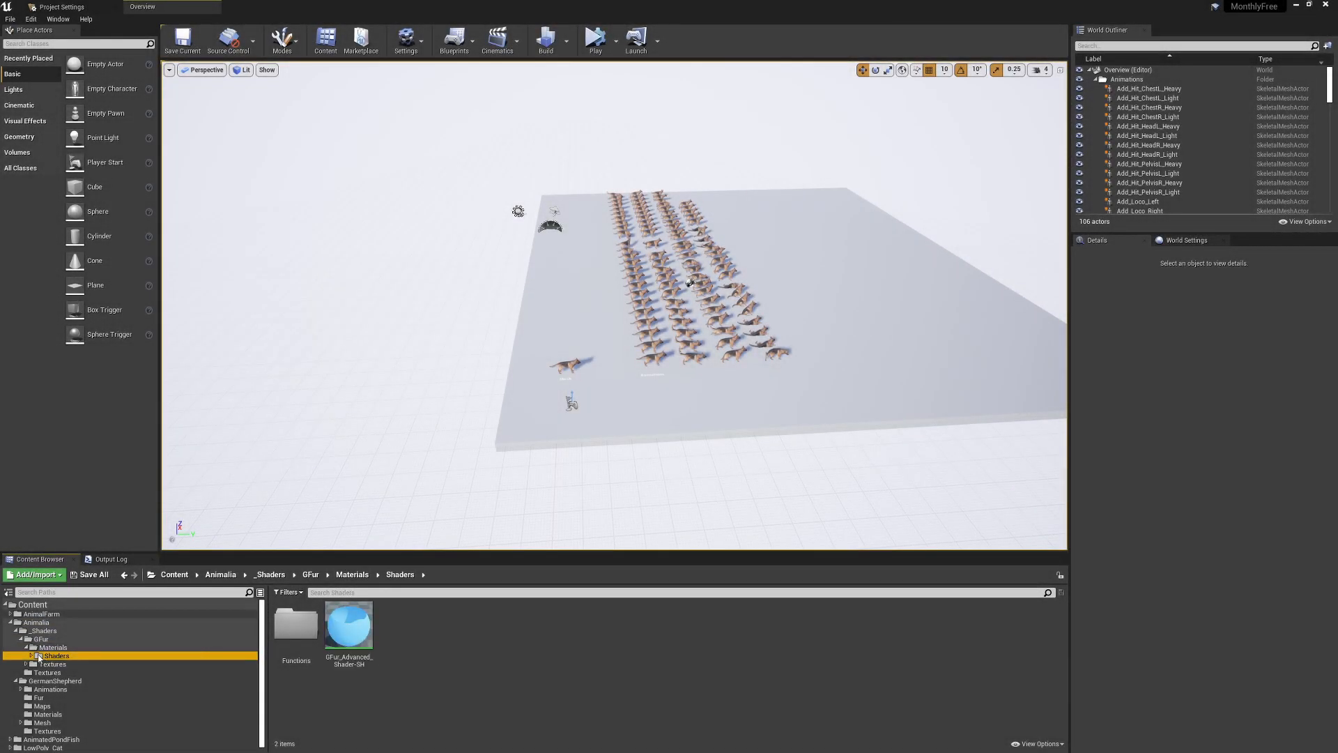
# Expand the Animalia GFur shader Functions folder, then select GermanShepherd > Materials.
pyautogui.click(62, 664)
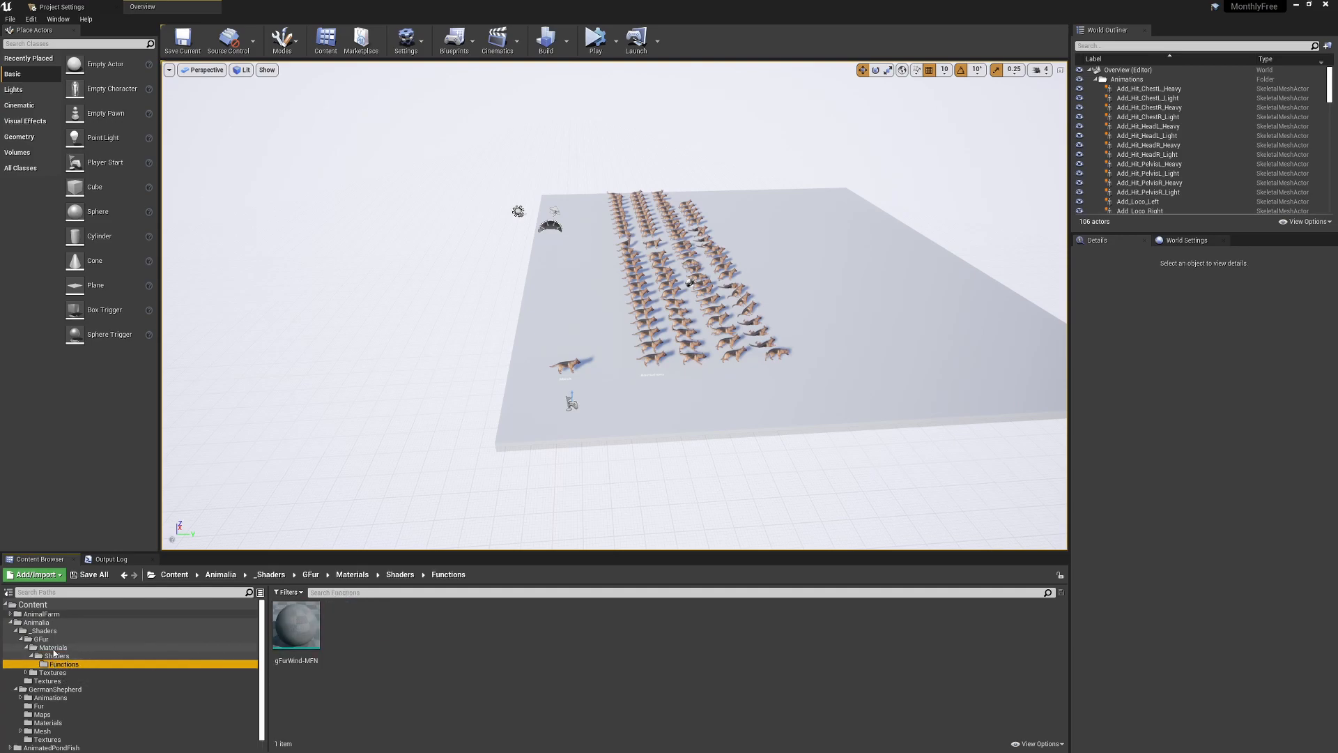
pyautogui.click(56, 655)
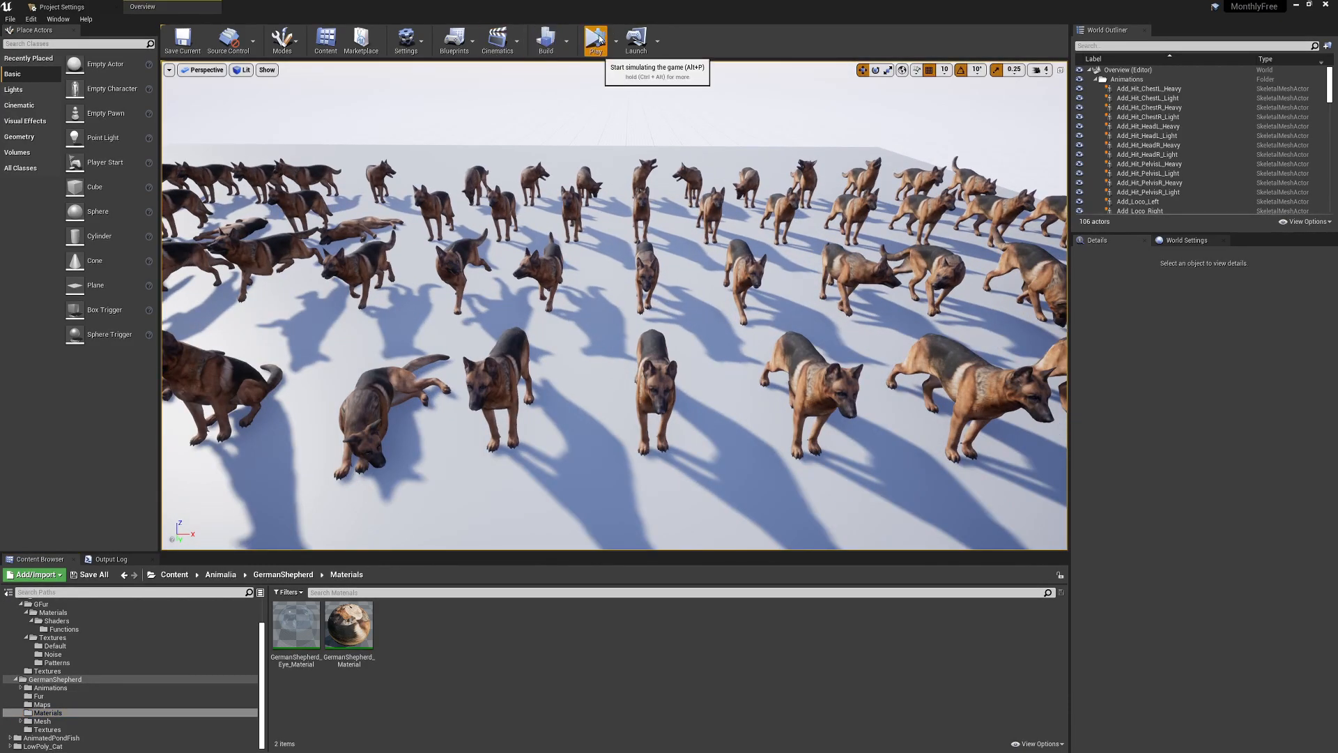
# Play the level to watch the dogs animate, then open GermanShepherd_M_GrowMesh from Fur.
pyautogui.click(596, 39)
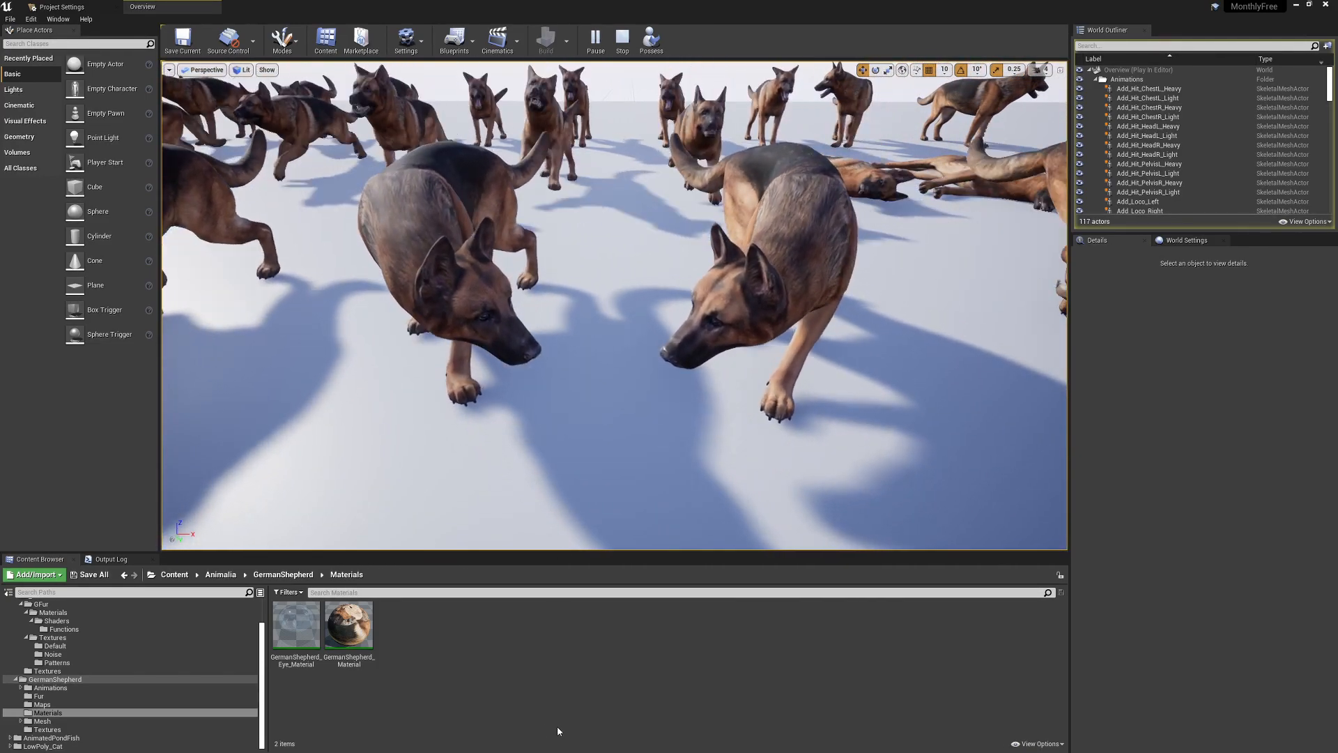
pyautogui.click(39, 696)
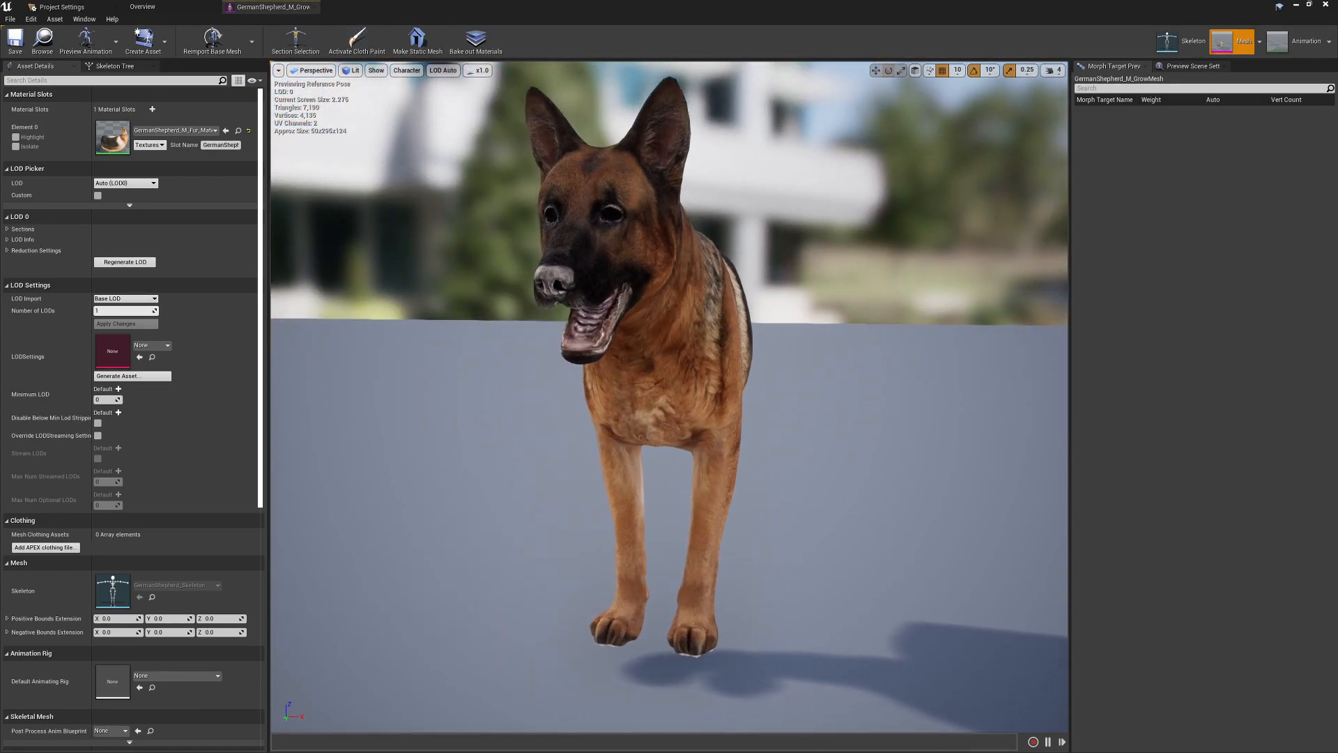
# Return to the Overview level tab and open the GermanShepherd_M_FurBase skeletal mesh.
pyautogui.click(142, 7)
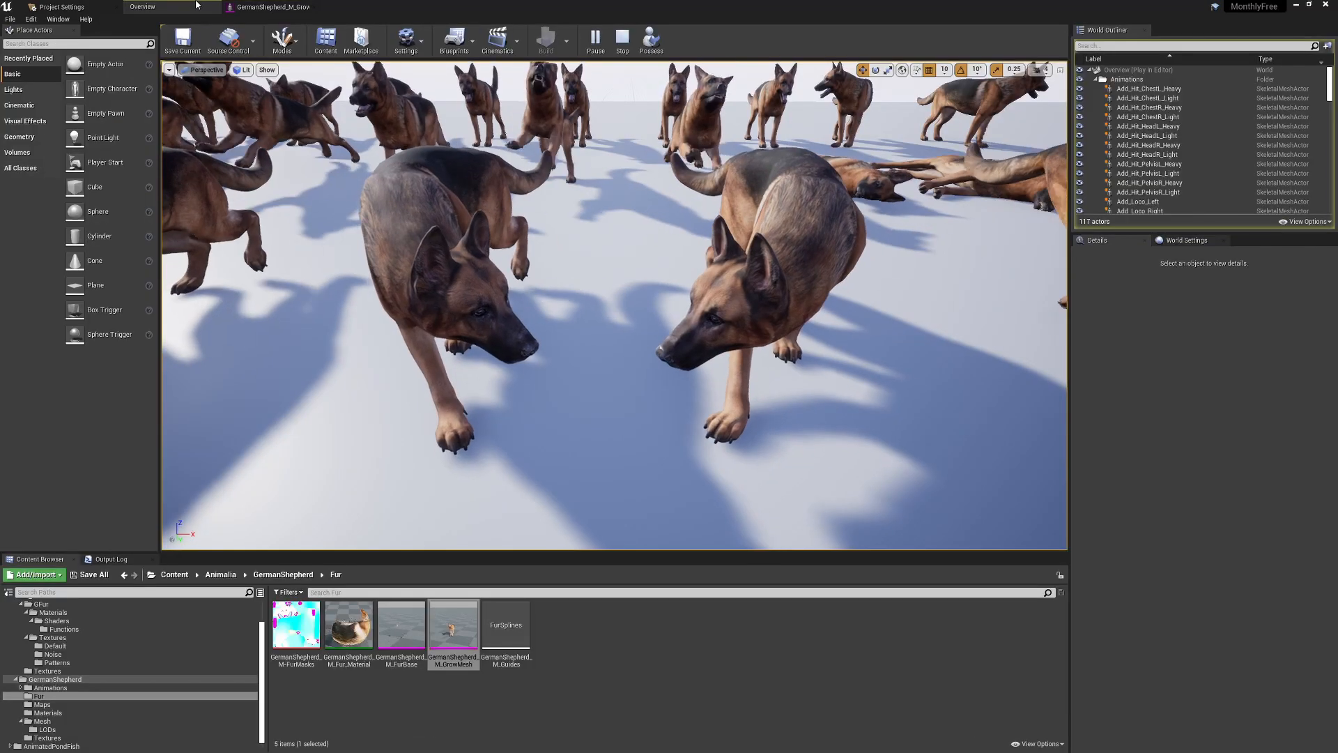
pyautogui.moveTo(400, 625)
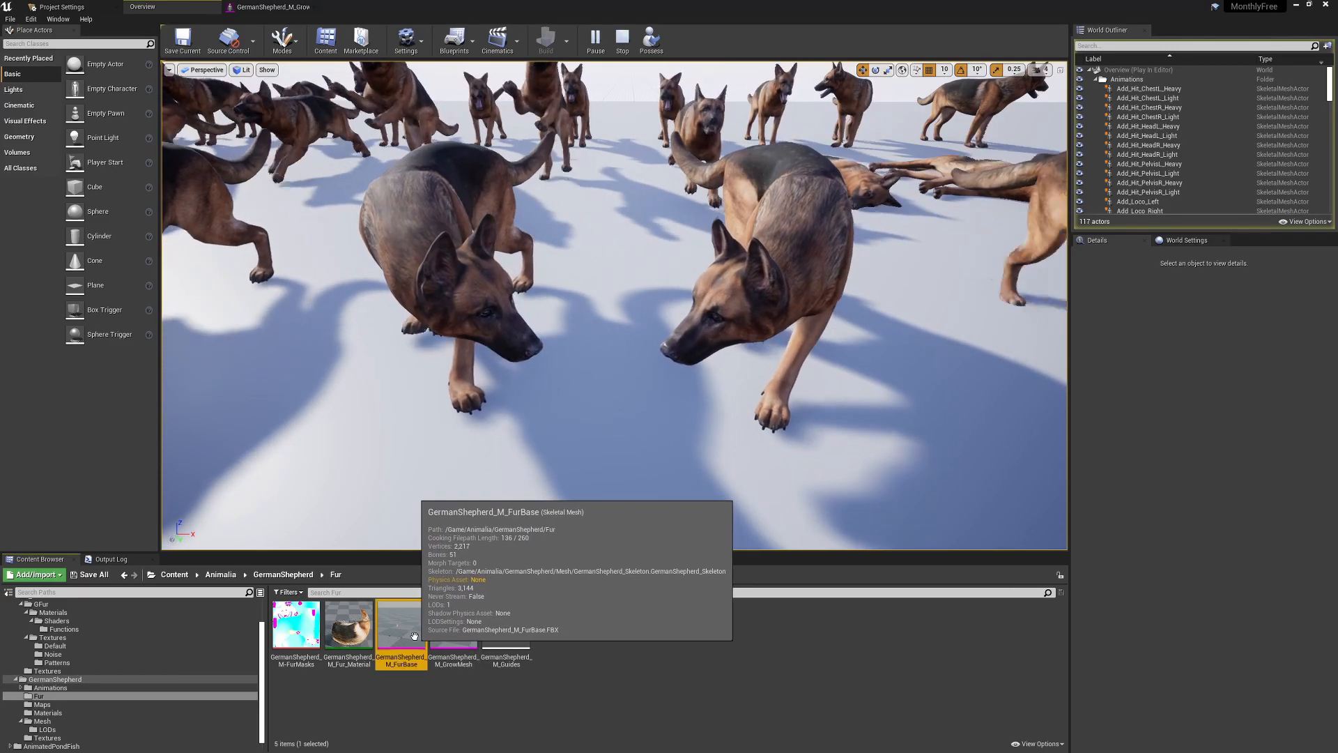
pyautogui.doubleClick(401, 624)
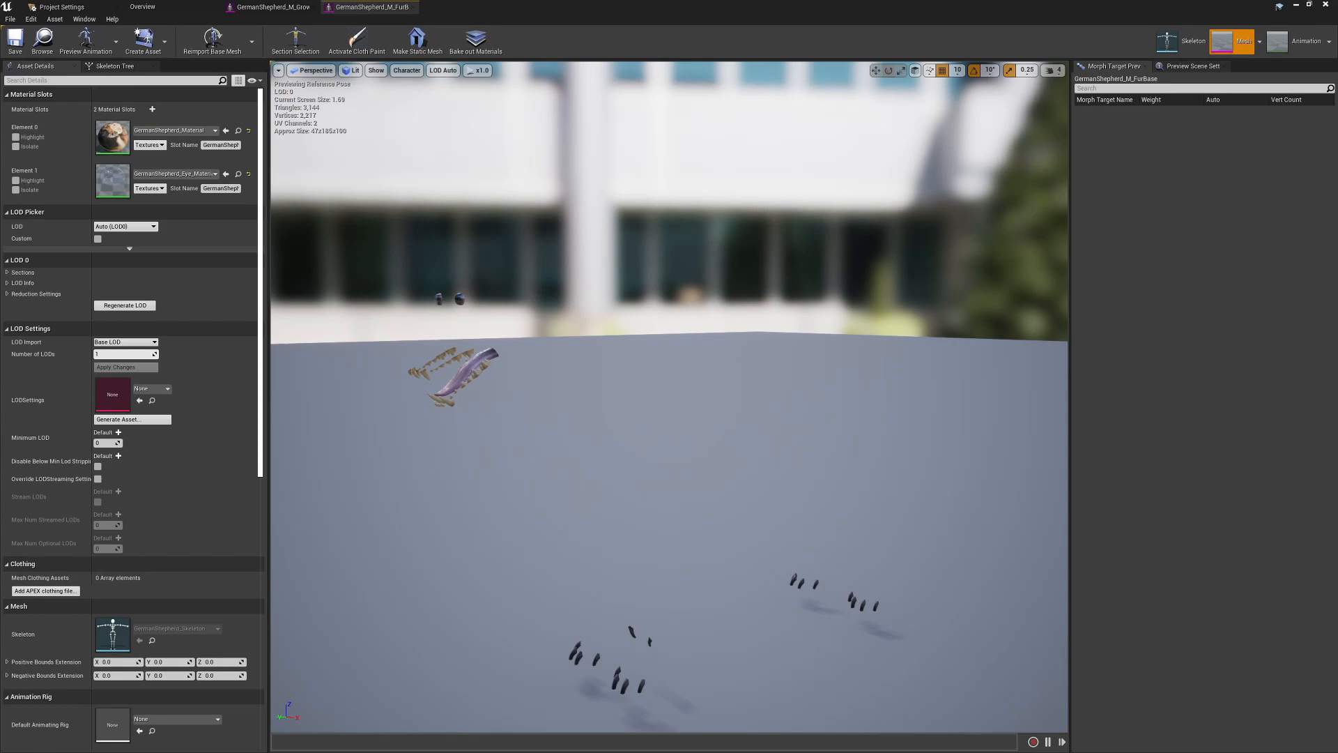
pyautogui.moveTo(638, 418)
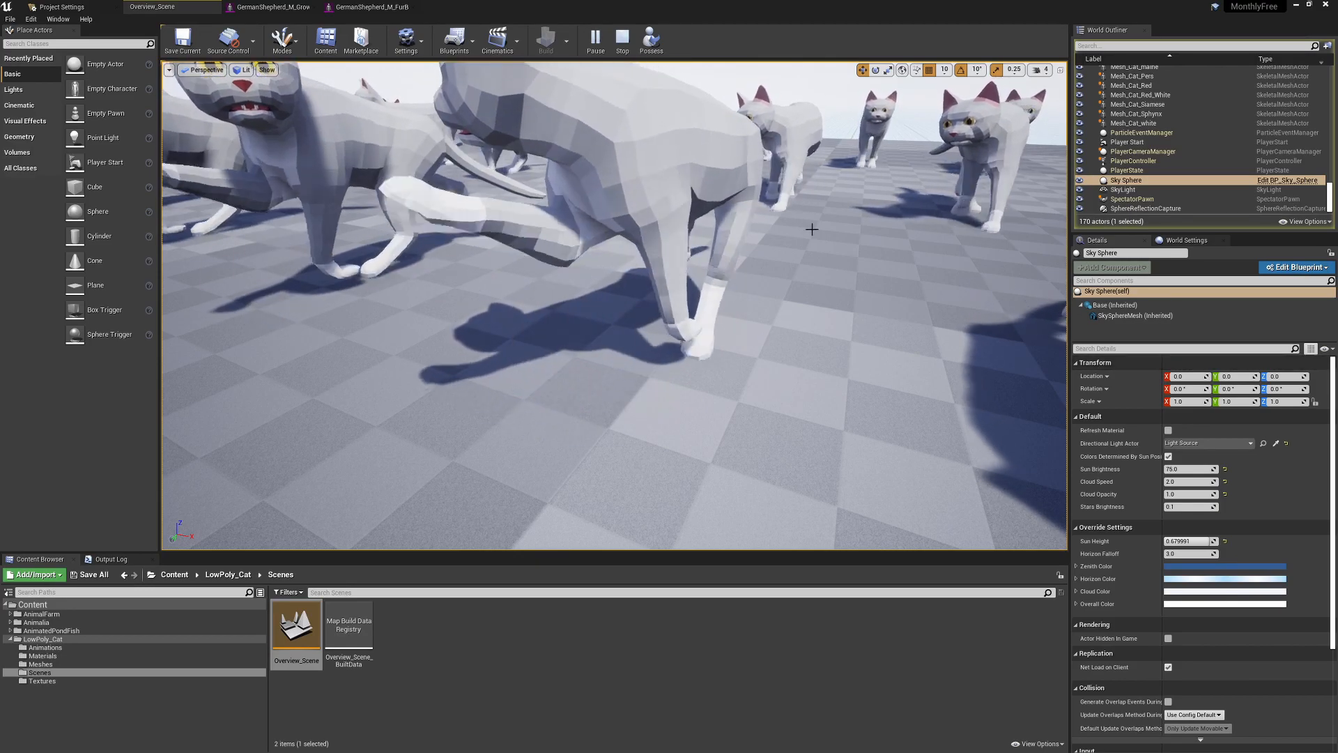
# Load the Overview_Scene level from the LowPoly_Cat Scenes folder.
pyautogui.click(1144, 144)
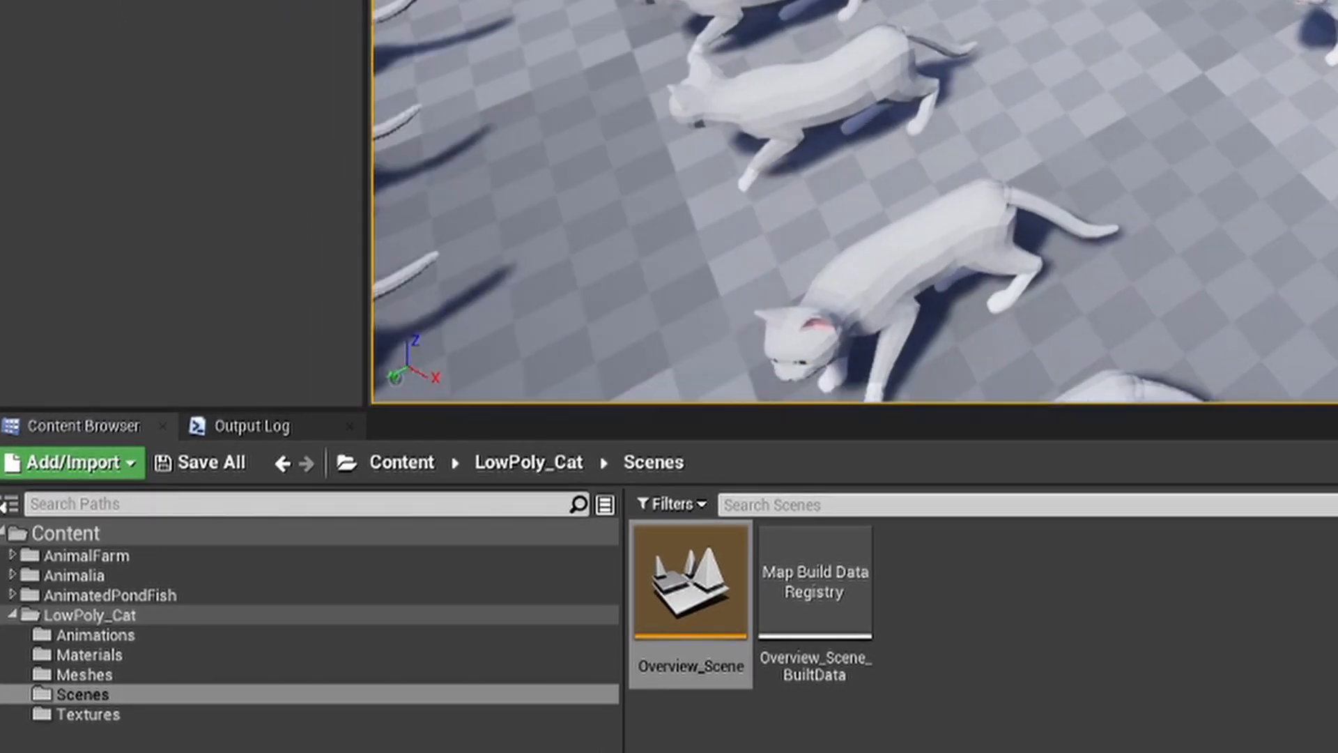
pyautogui.click(84, 674)
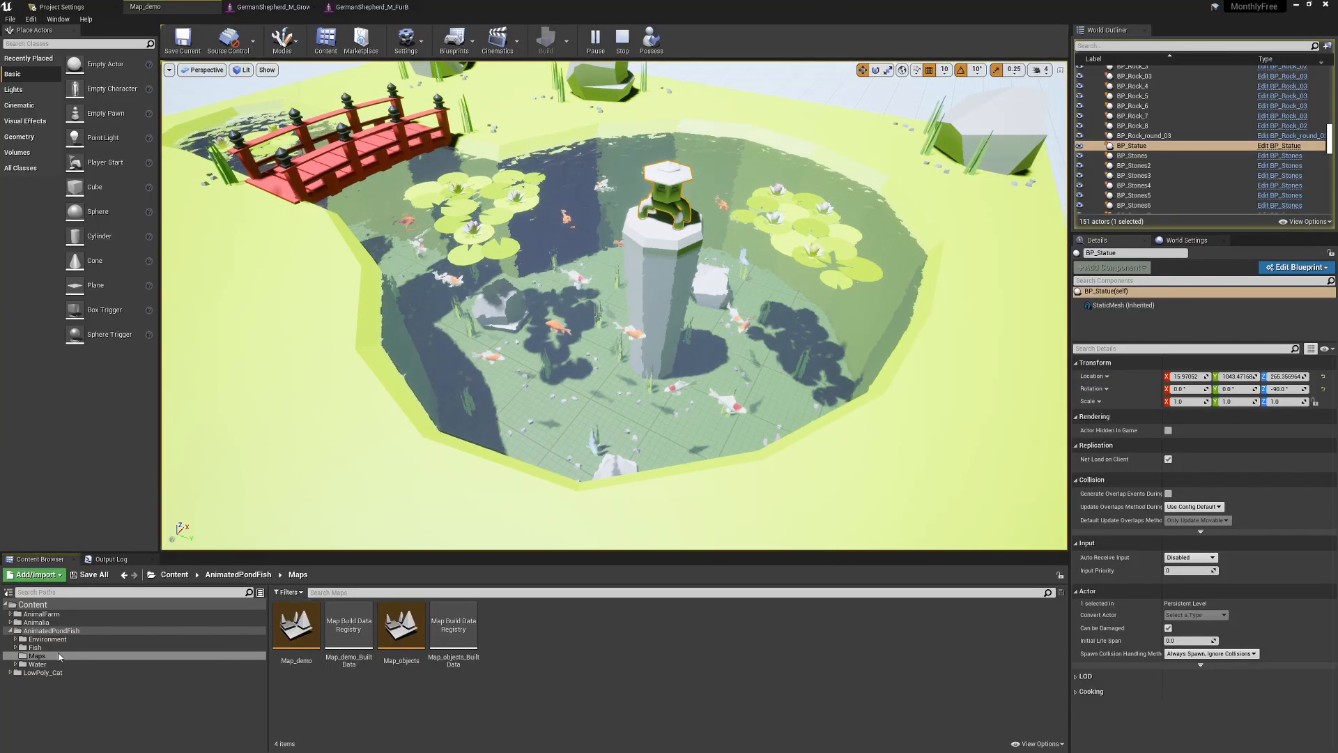
# Open BP_Water's Event Graph and search for Print String from Event Tick's exec pin.
pyautogui.click(51, 630)
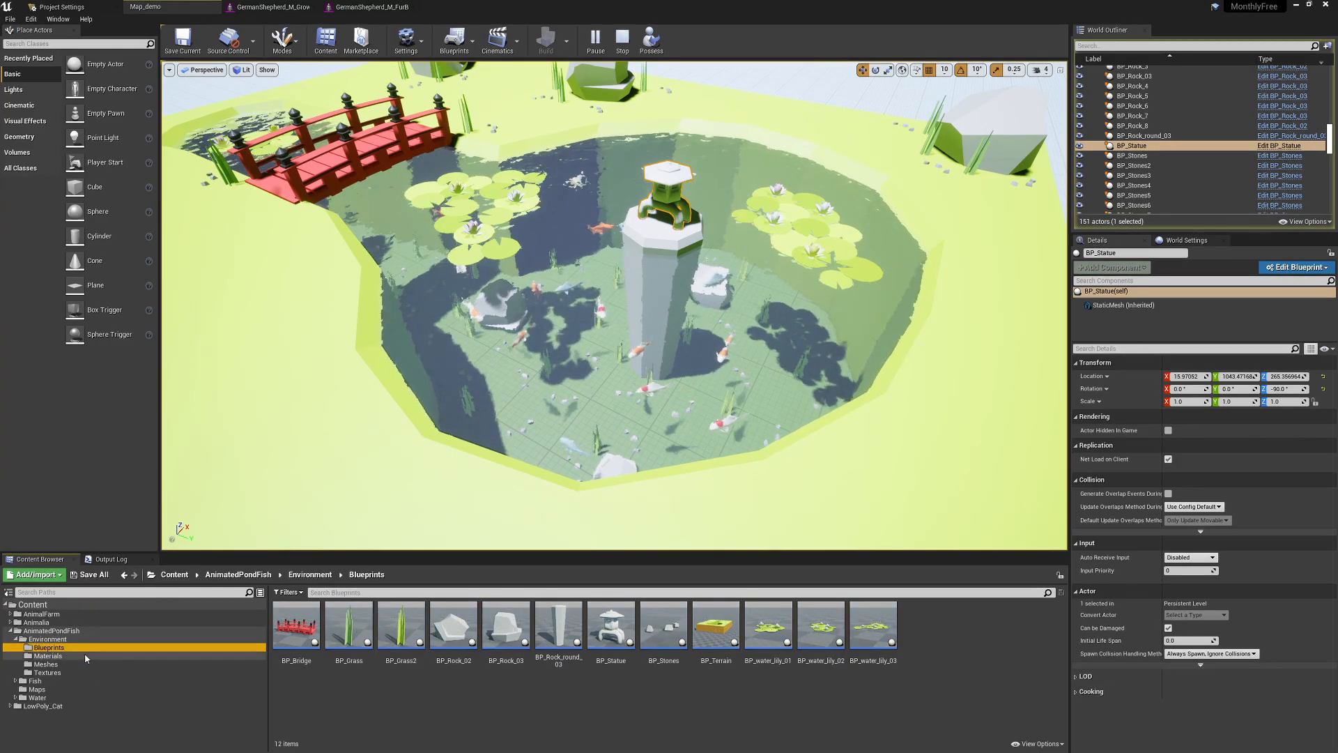
pyautogui.click(296, 625)
pyautogui.write('pr')
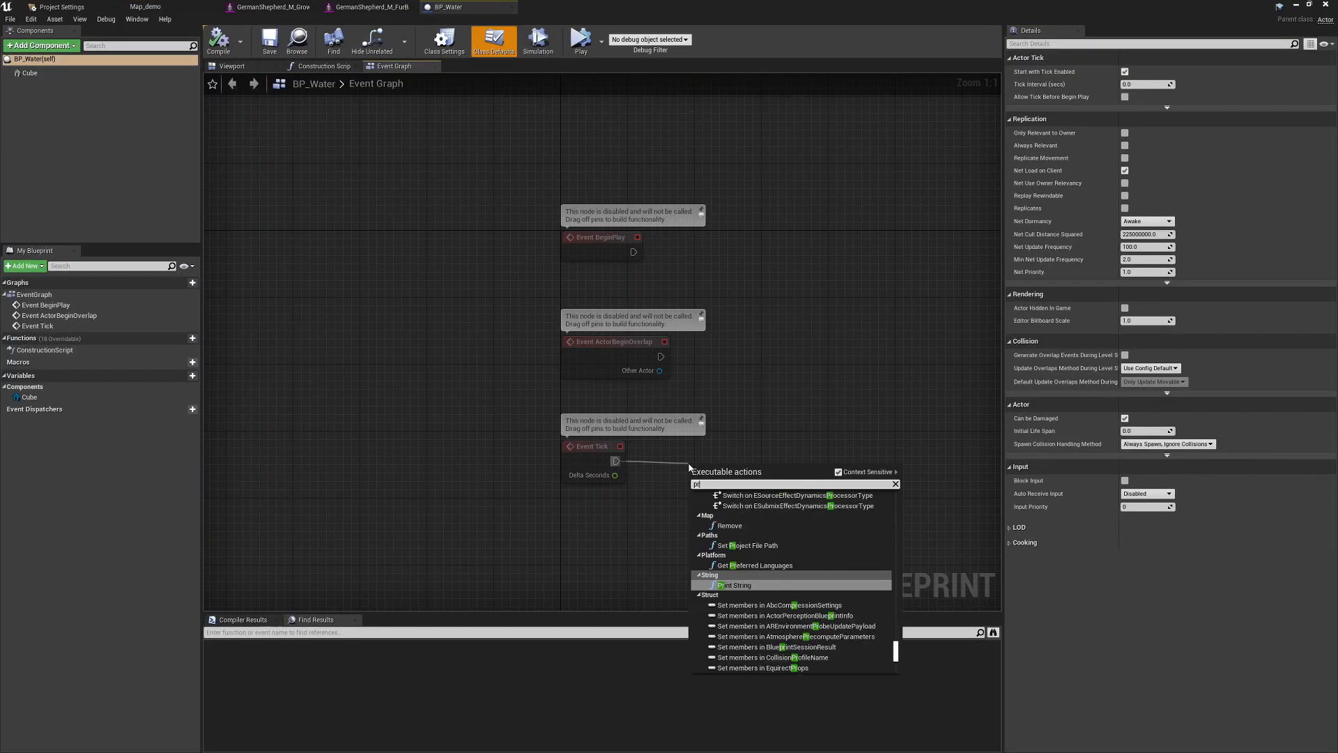
# Add Print String after Event Tick, make BP_Bridge's text red, and play to test.
pyautogui.click(736, 585)
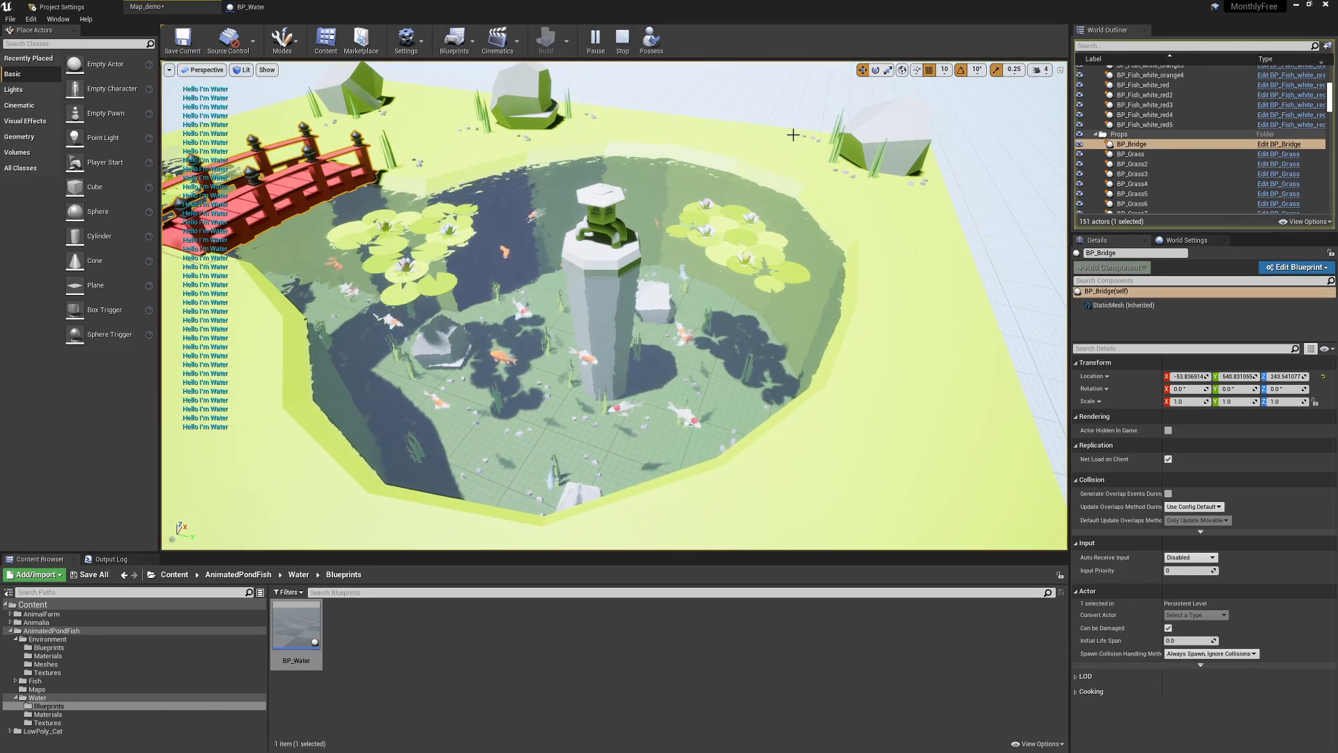
pyautogui.click(346, 7)
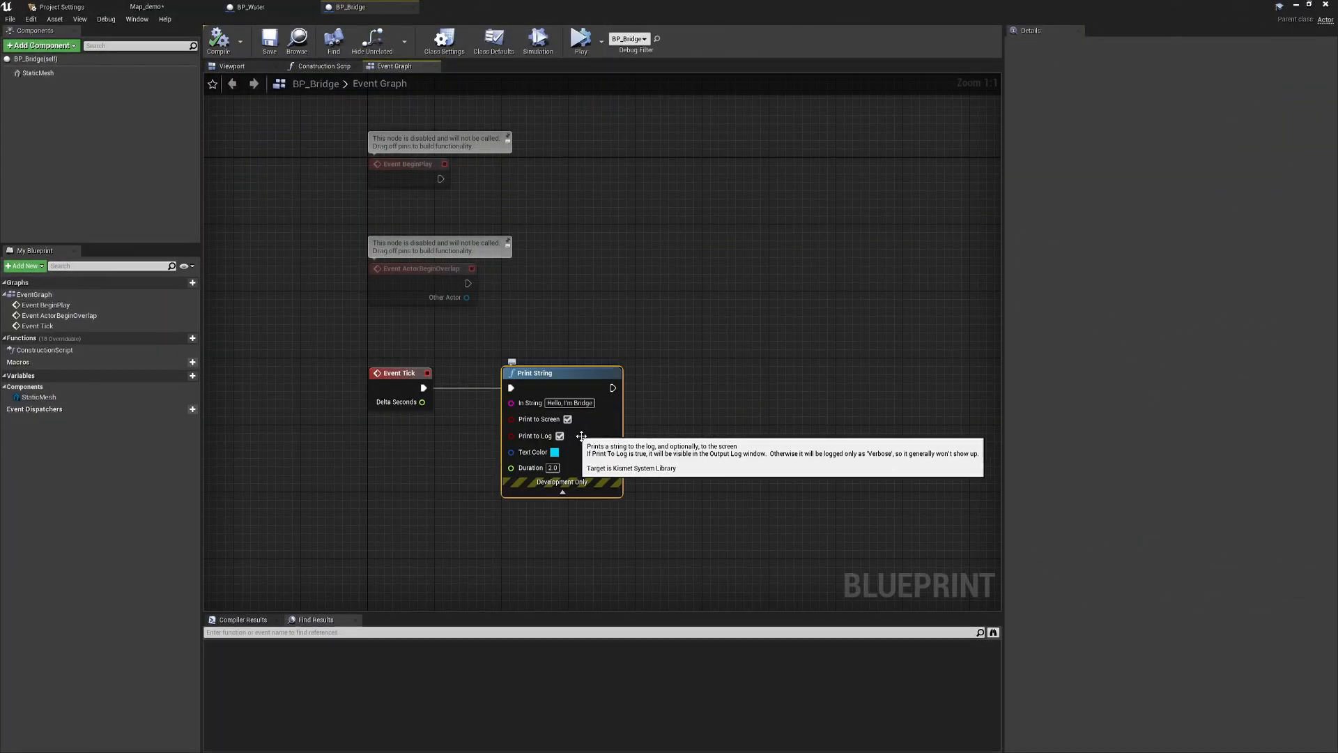
pyautogui.click(553, 452)
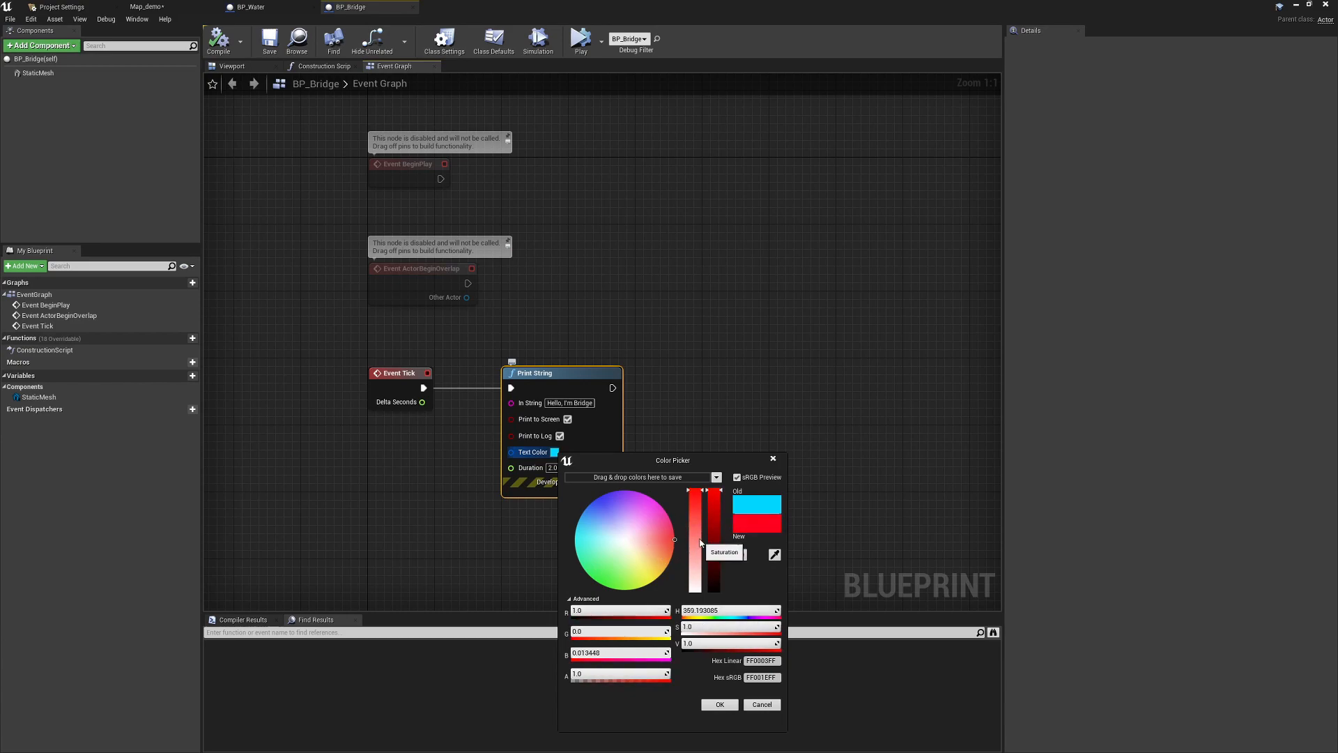
pyautogui.click(718, 704)
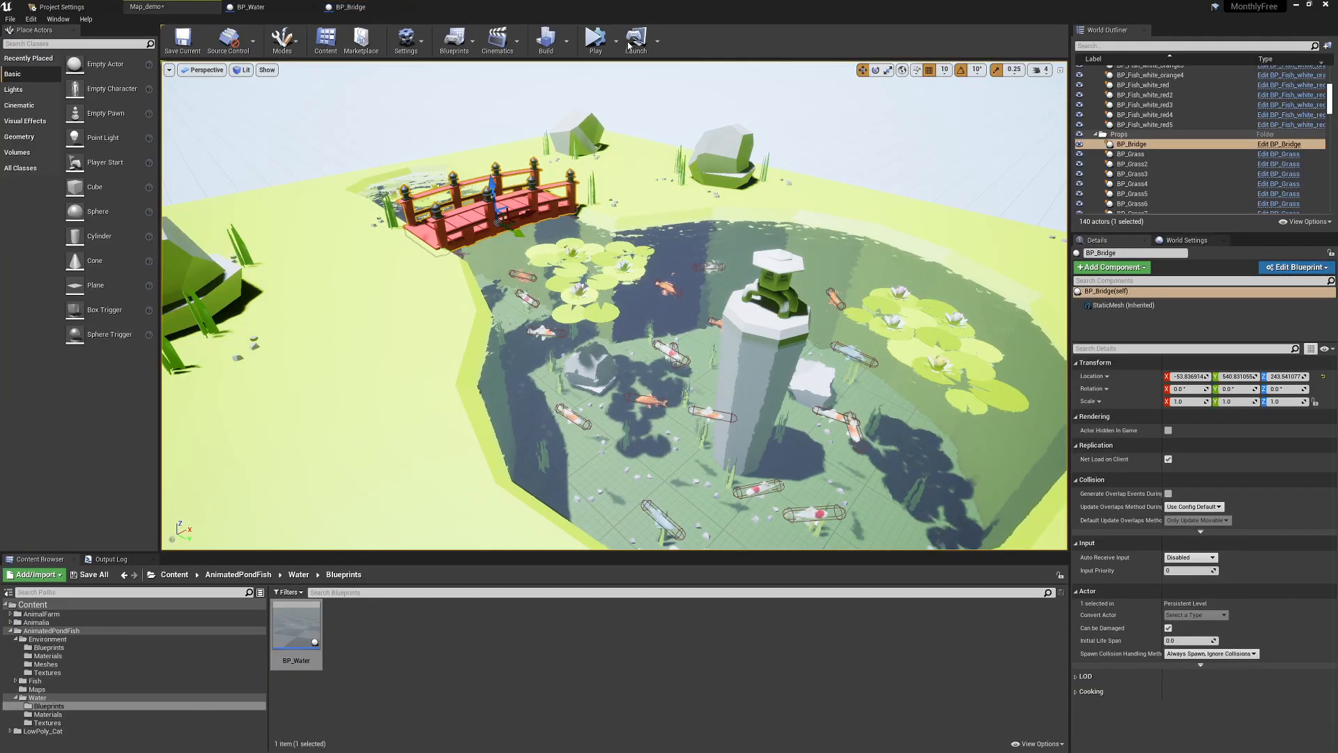
pyautogui.click(595, 40)
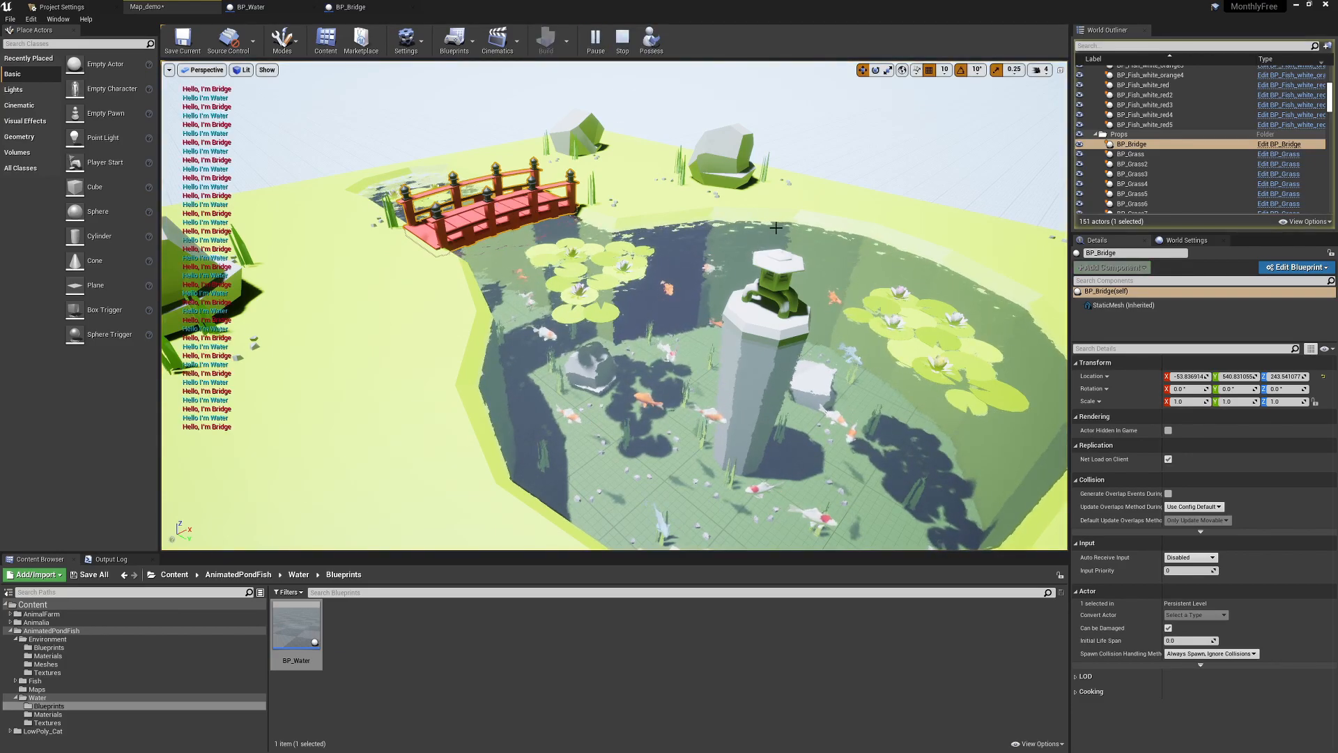
pyautogui.click(248, 7)
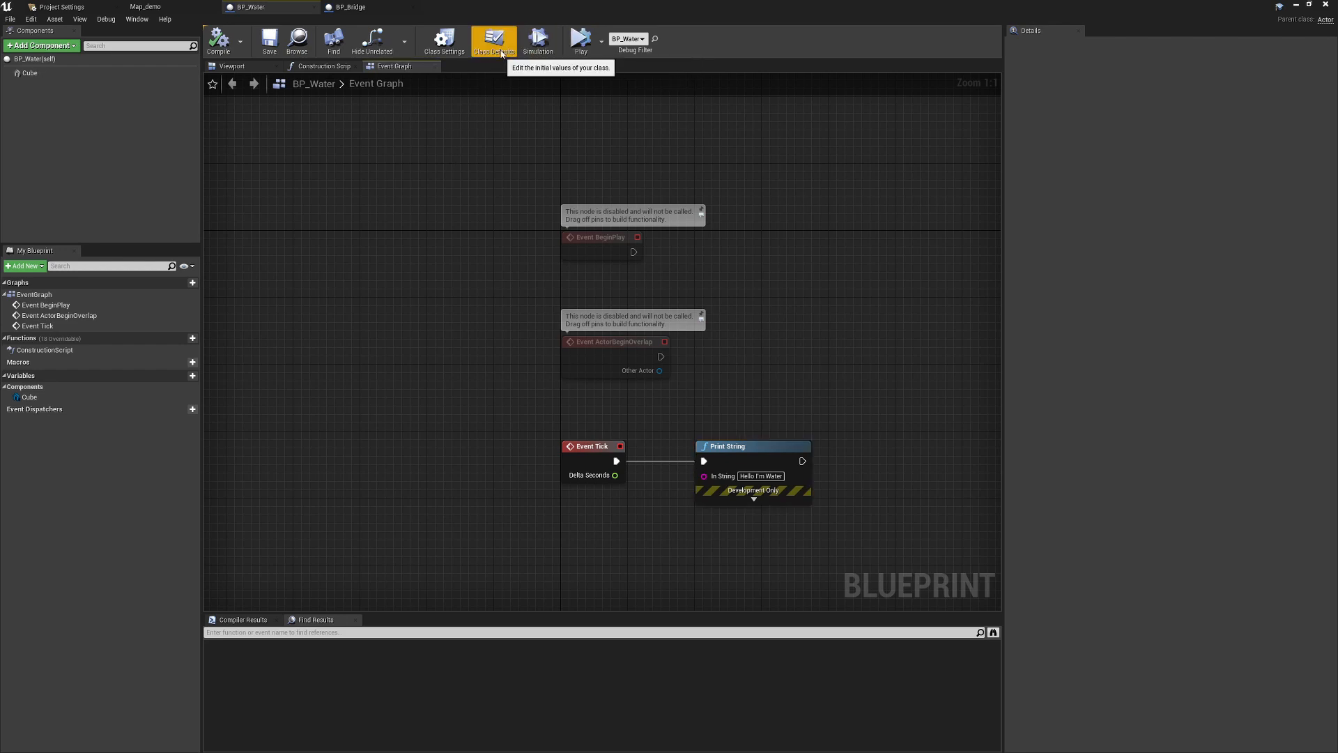
# View BP_Water's Class Defaults, then switch back to the Map_demo level tab.
pyautogui.click(494, 40)
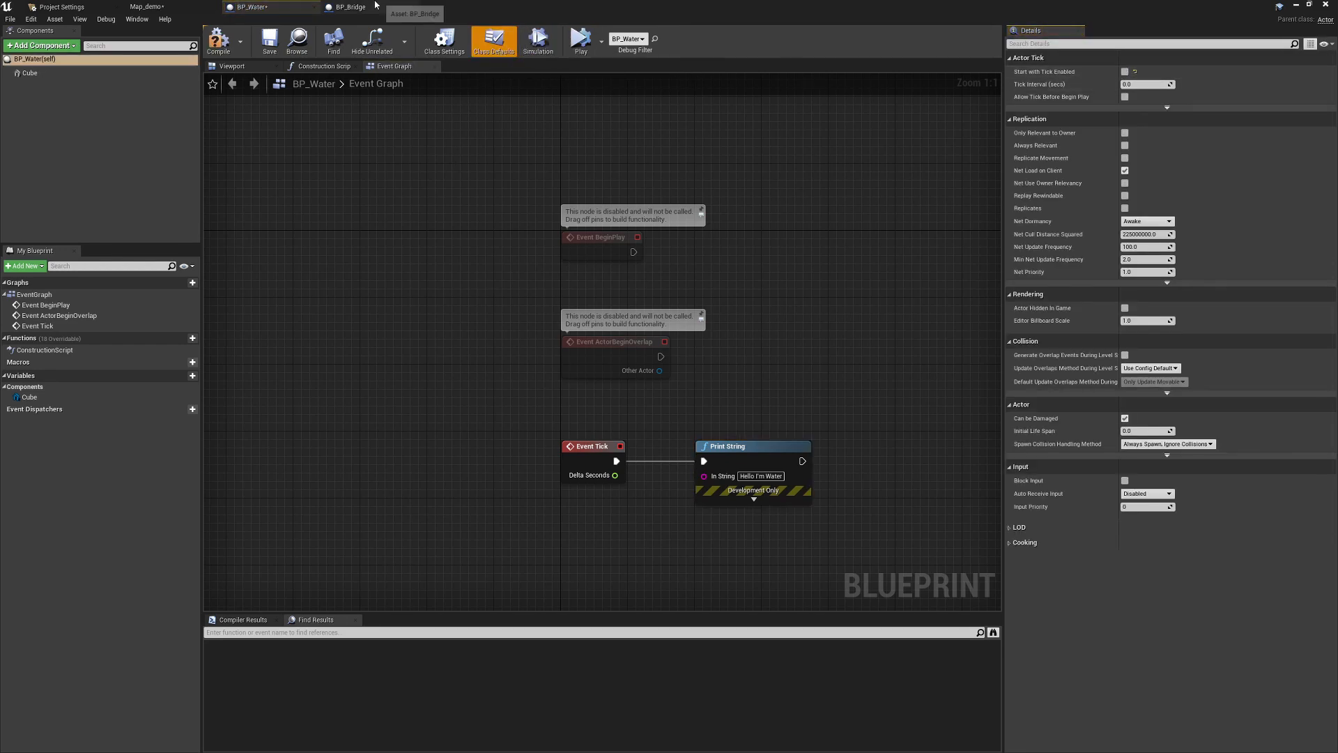
pyautogui.click(353, 7)
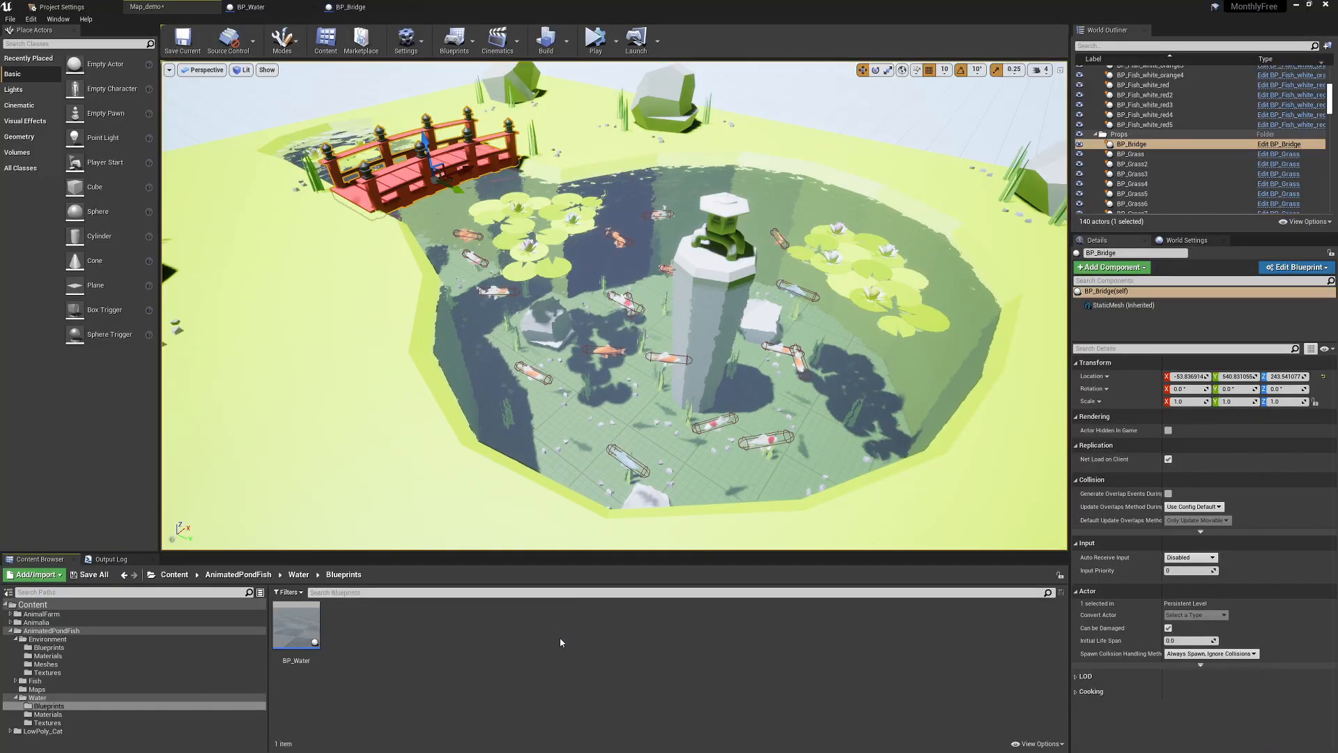
# Retitle M_Water's result-node comment to 'Comment - Yep', then return to Map_demo.
pyautogui.click(38, 697)
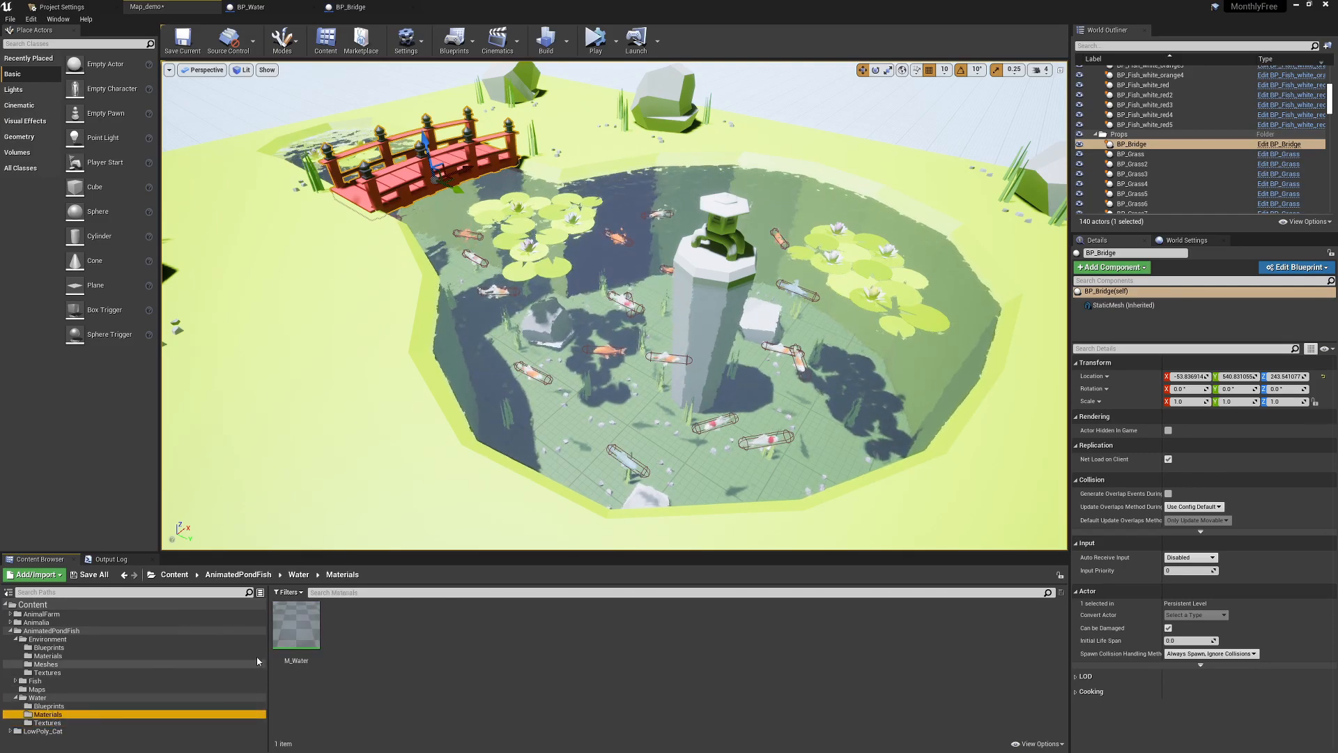
pyautogui.doubleClick(295, 620)
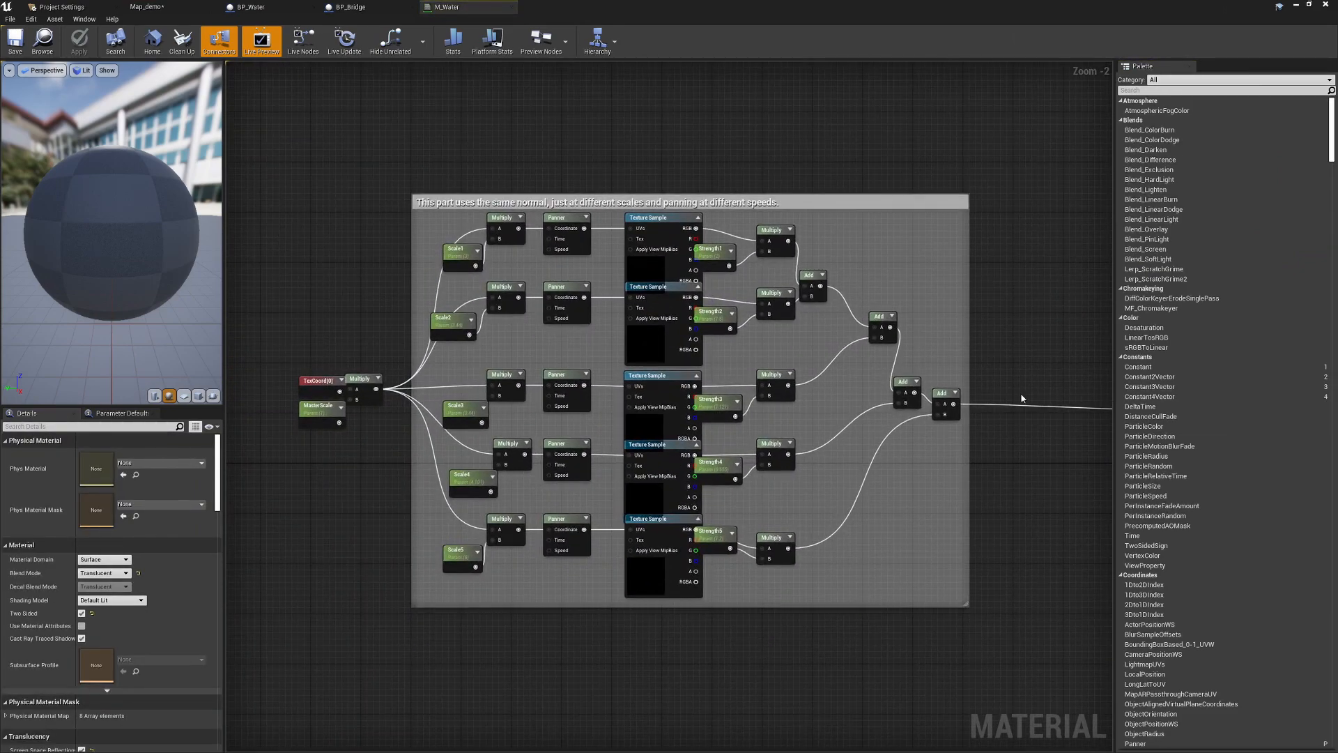
pyautogui.moveTo(950, 329)
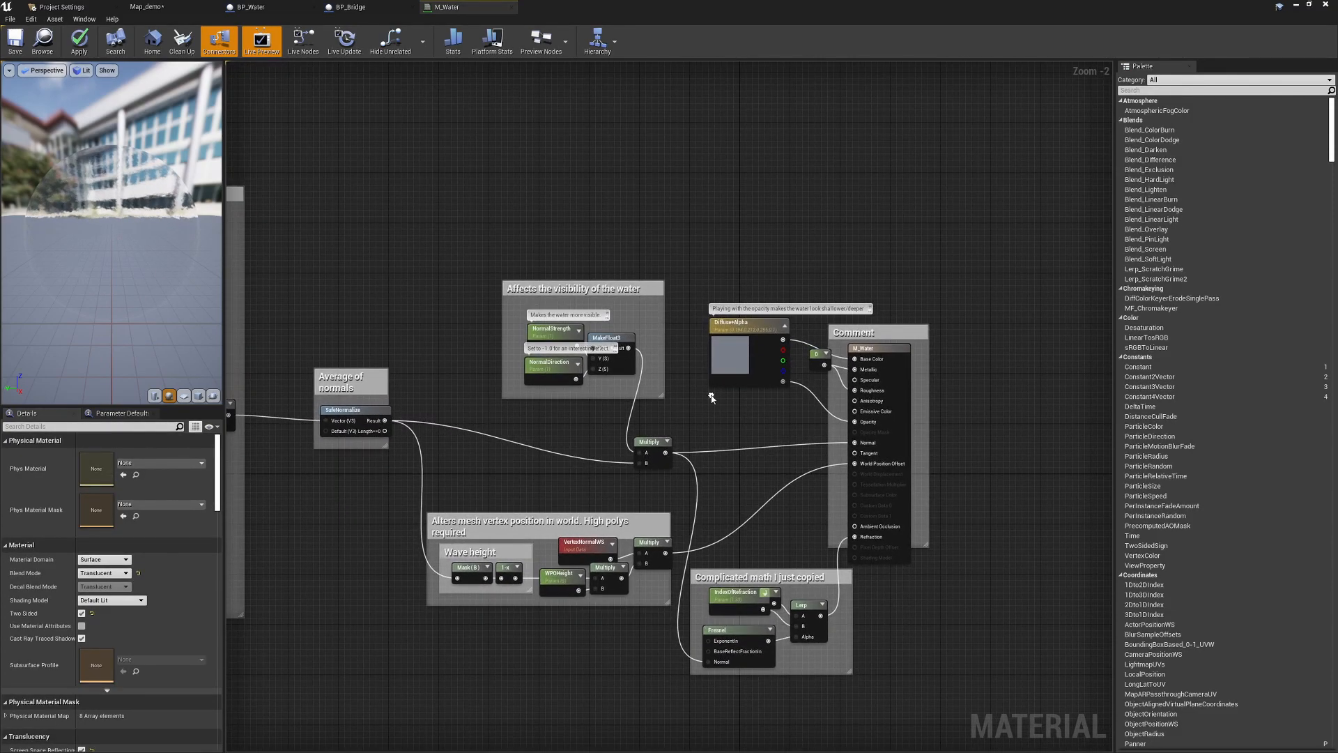
pyautogui.click(871, 332)
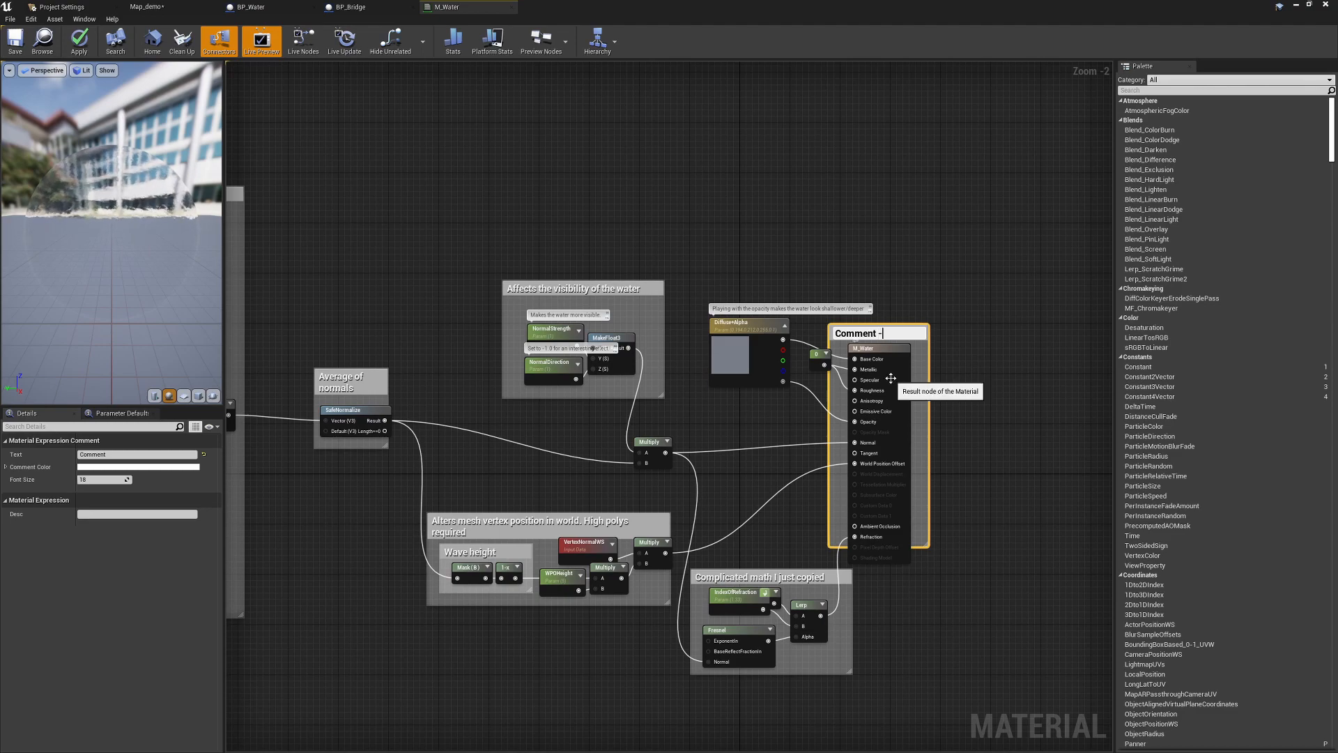
pyautogui.write('Yep')
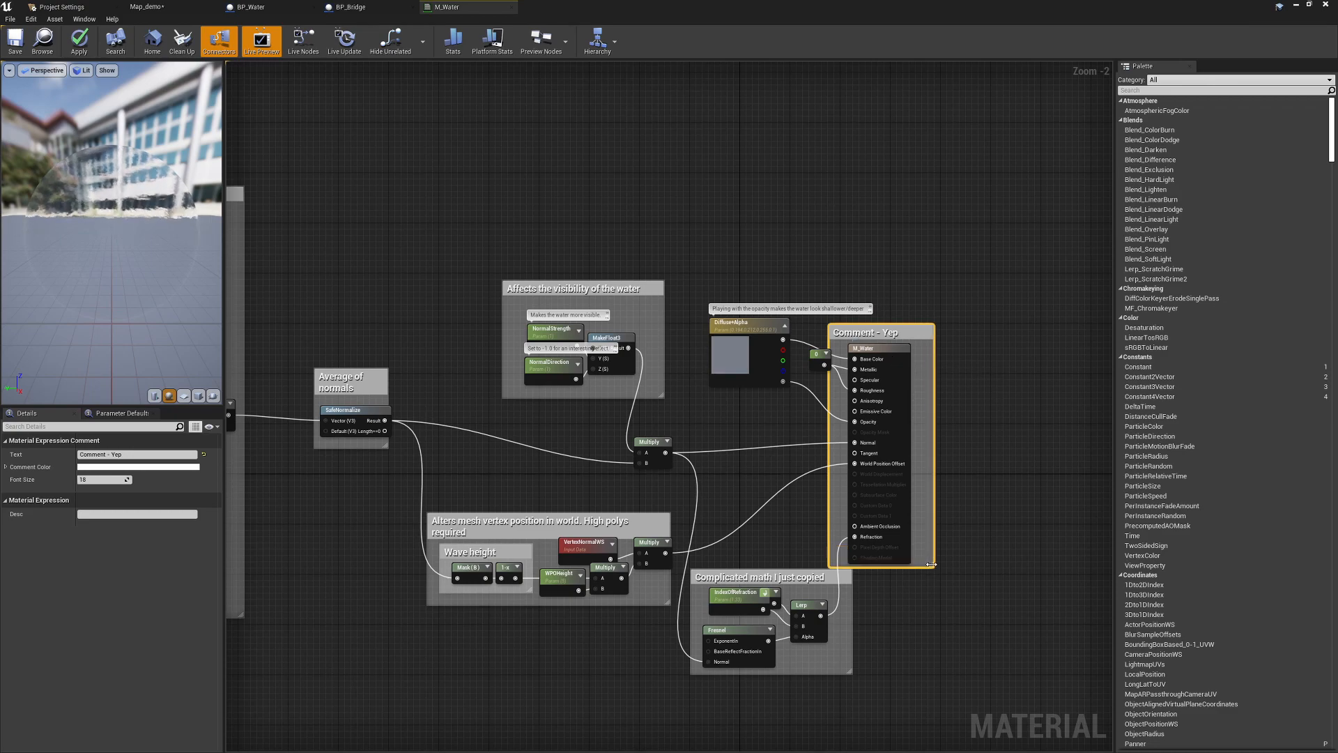
pyautogui.click(77, 42)
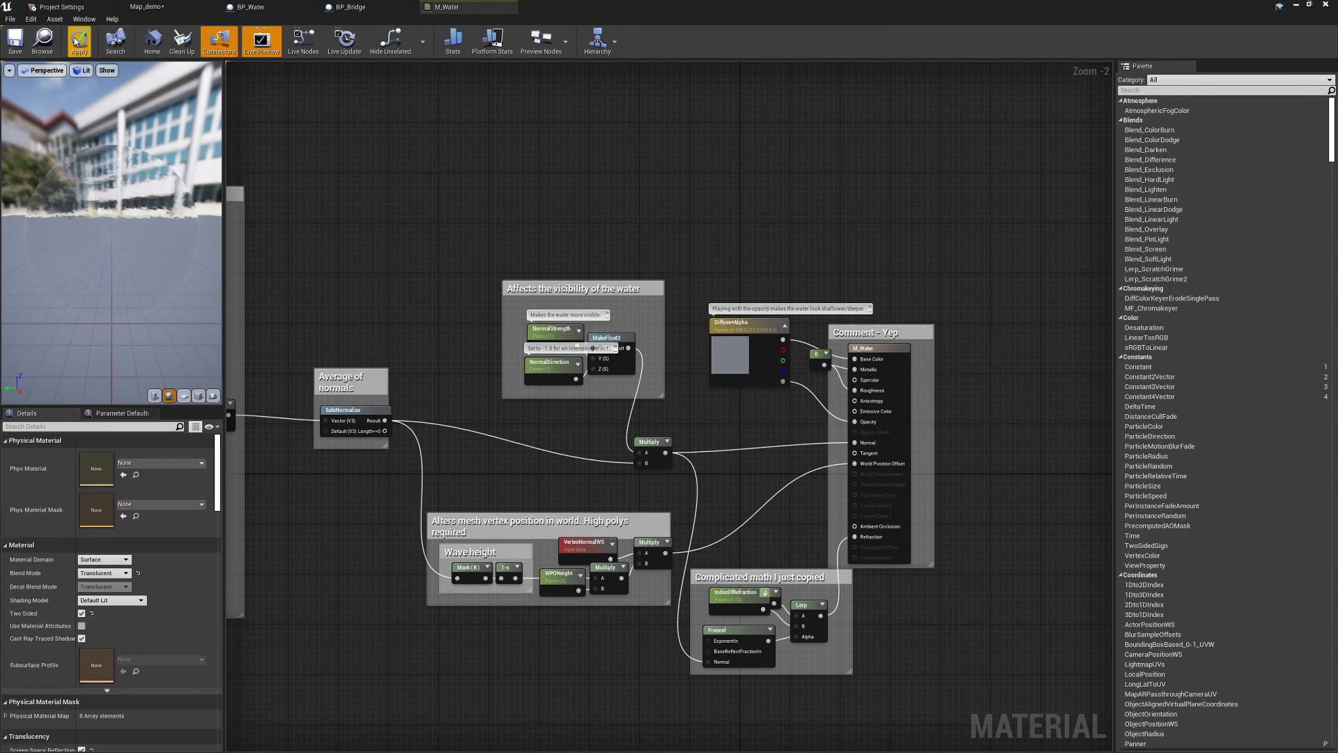
pyautogui.click(77, 41)
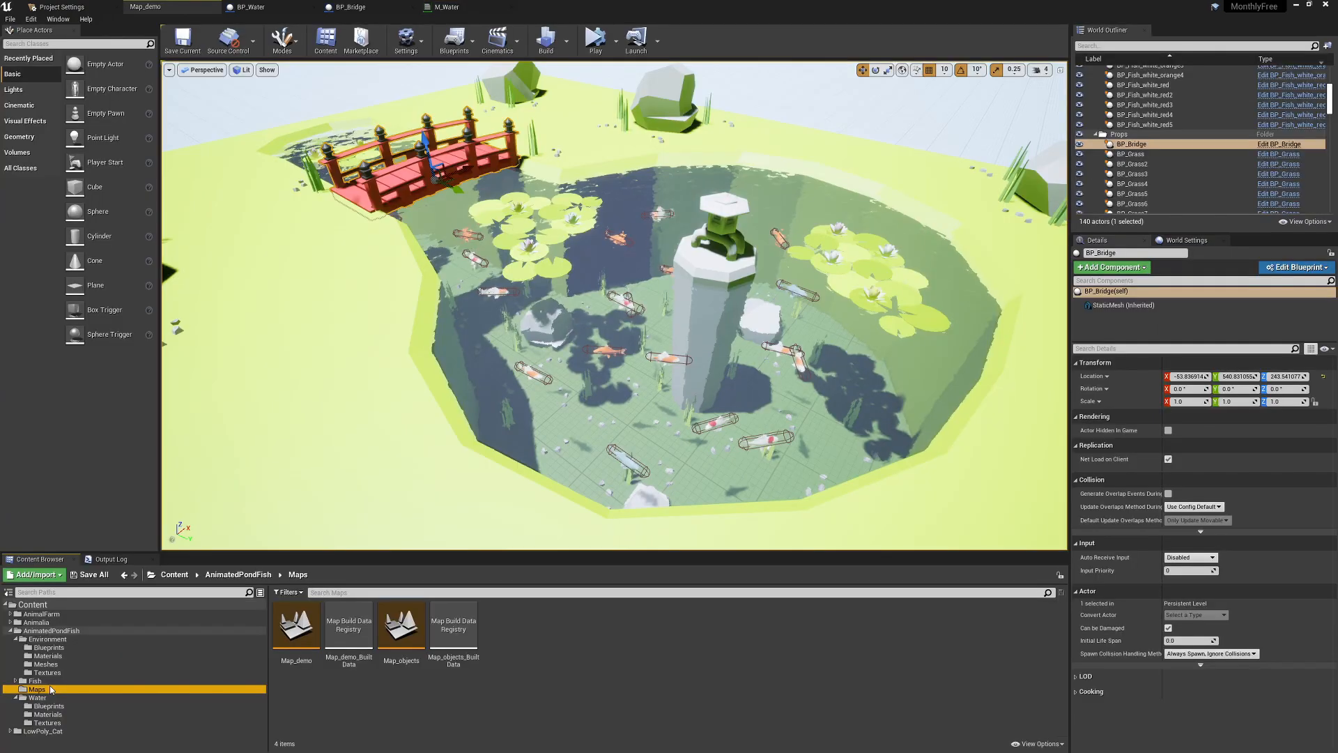
# Look through the Maps folder, then open BP_Fish_grey from Fish > Blueprints.
pyautogui.click(33, 680)
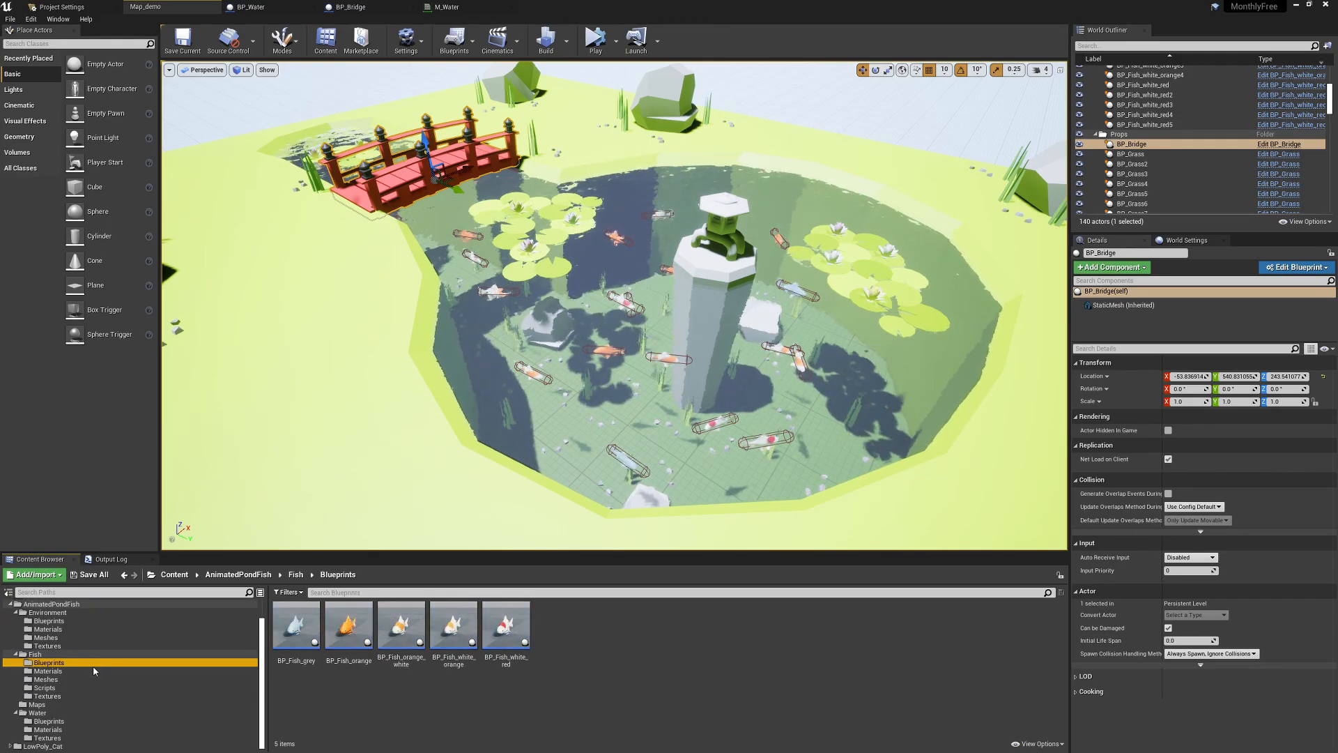
pyautogui.moveTo(296, 627)
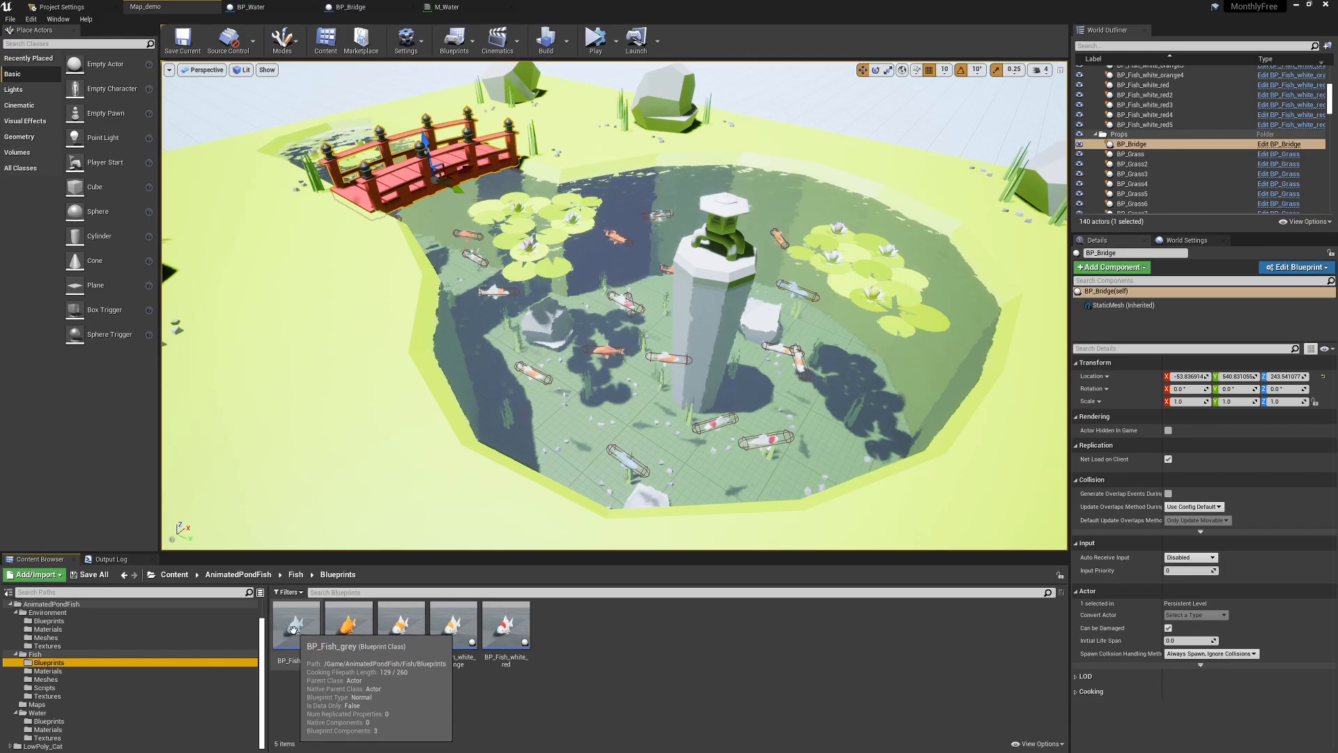
pyautogui.click(453, 623)
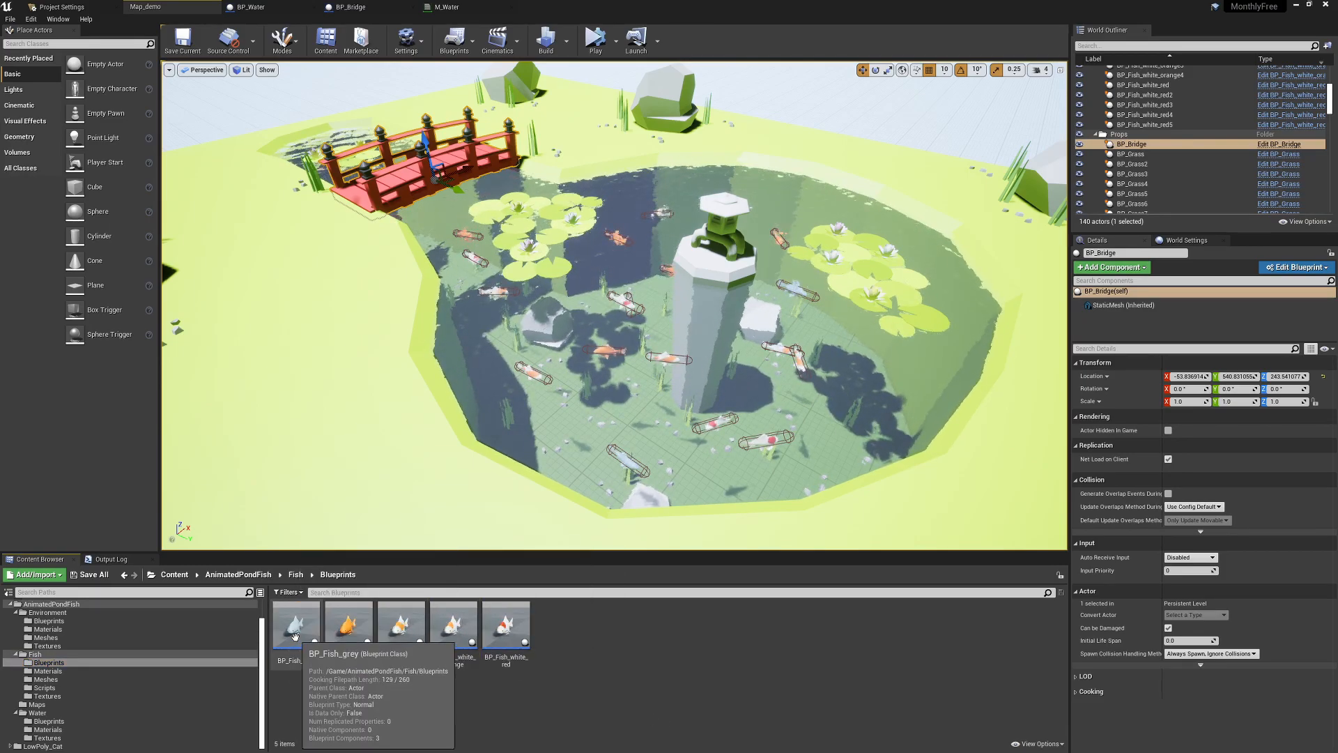
pyautogui.doubleClick(294, 623)
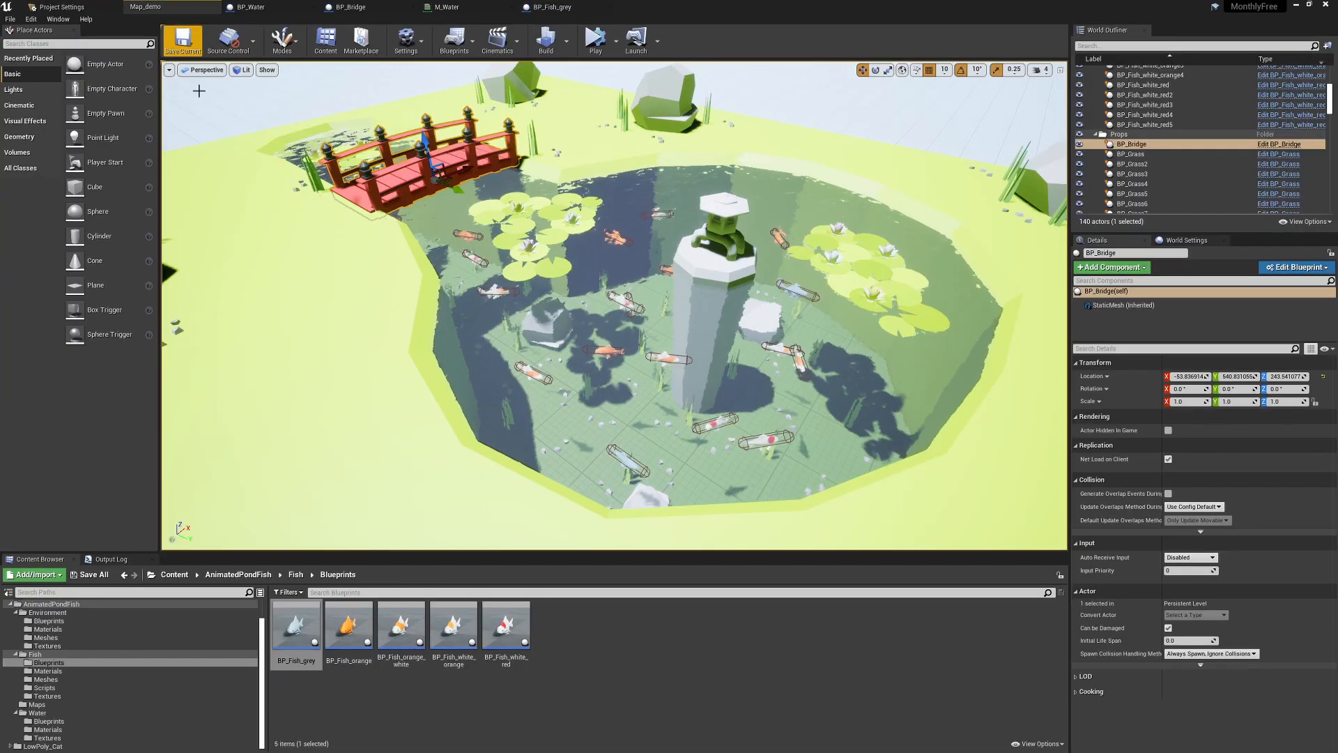
# Open BP_Fish_orange, inspect its BP_FishMovement component settings, then close the blueprint editor.
pyautogui.doubleClick(347, 623)
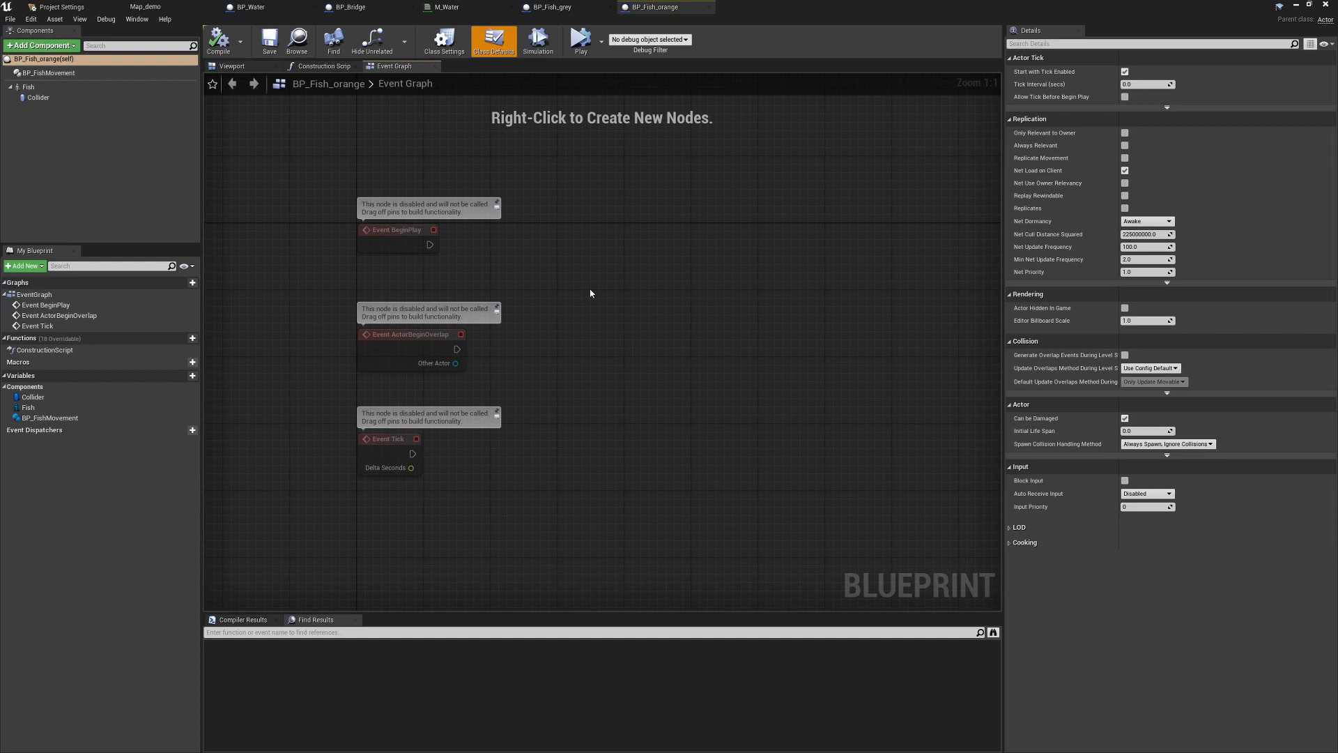
pyautogui.moveTo(133, 111)
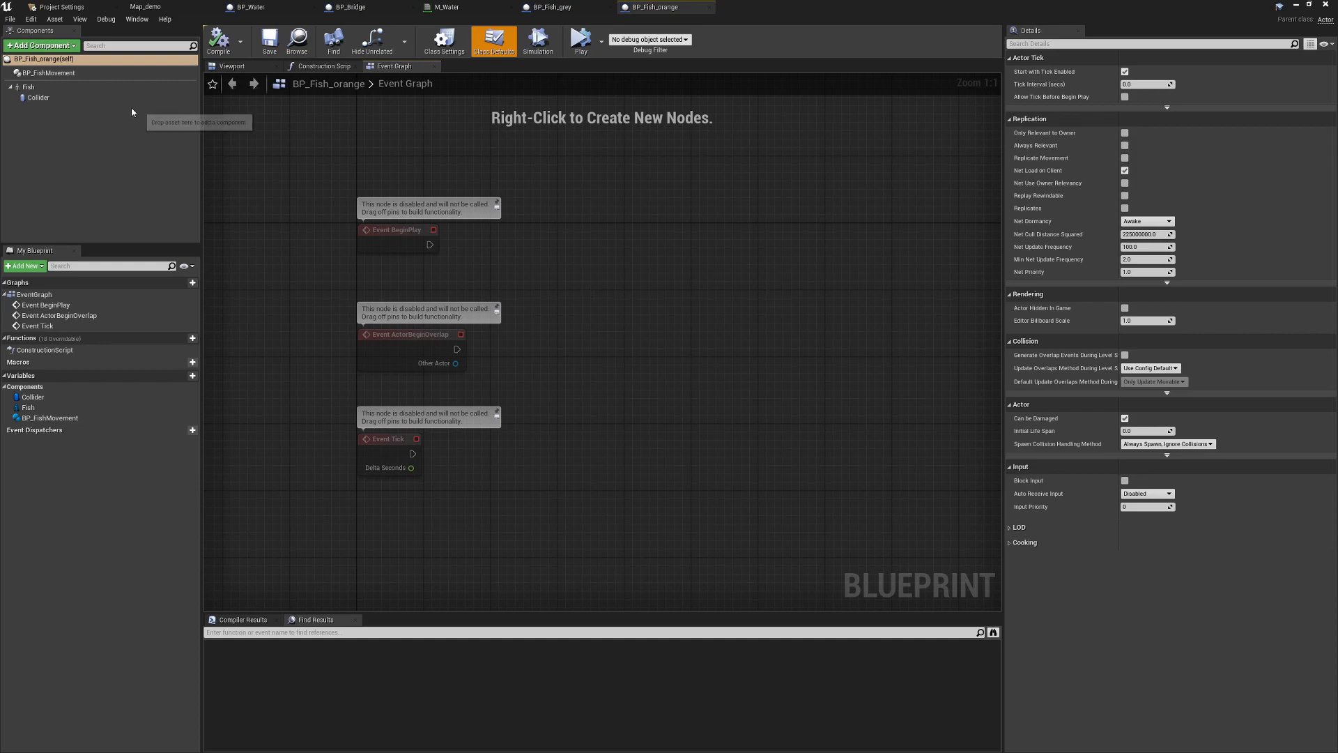
pyautogui.click(50, 73)
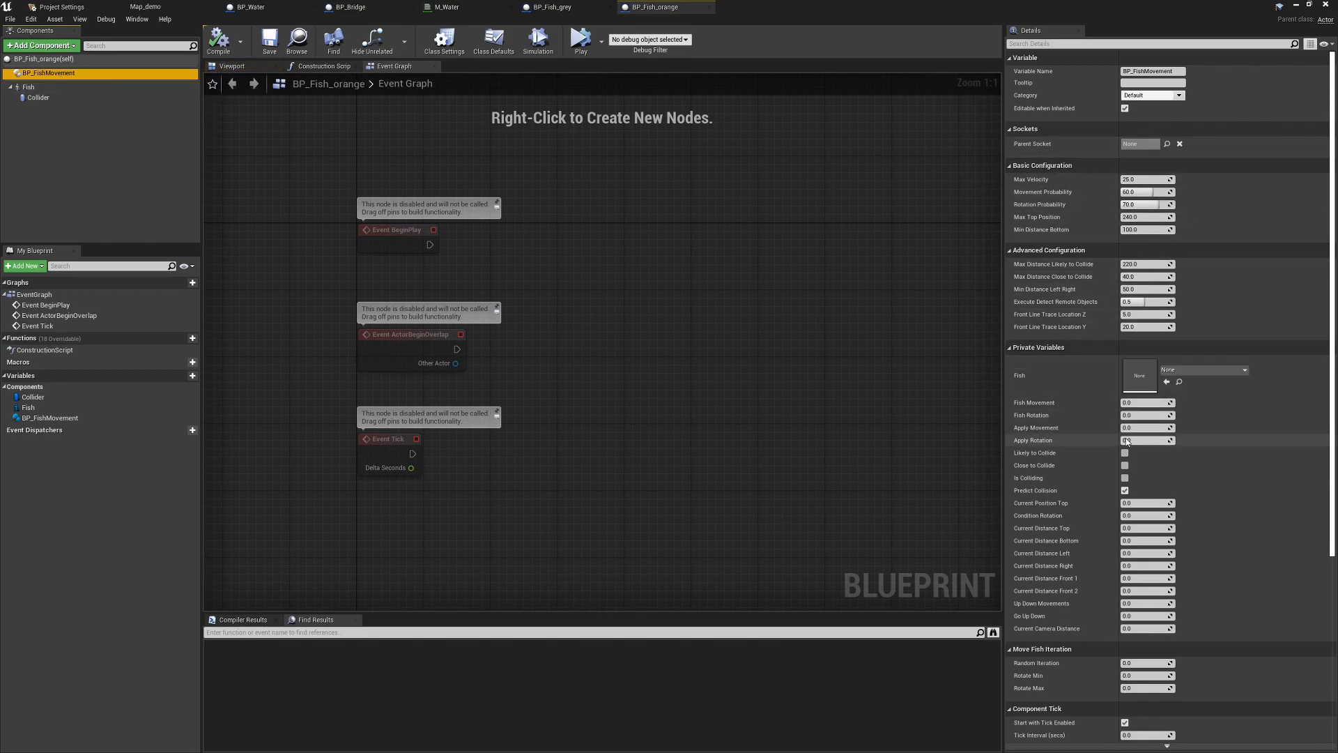
pyautogui.scroll(-3)
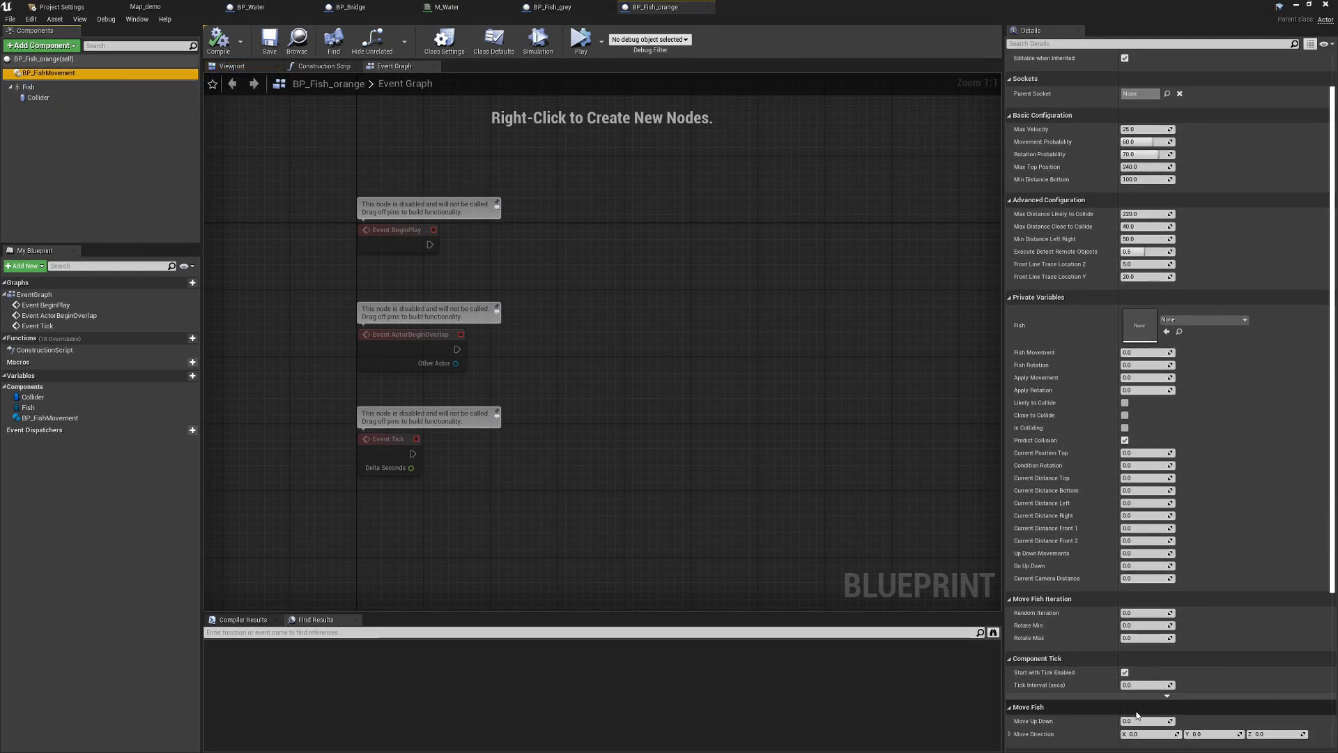
pyautogui.scroll(-3)
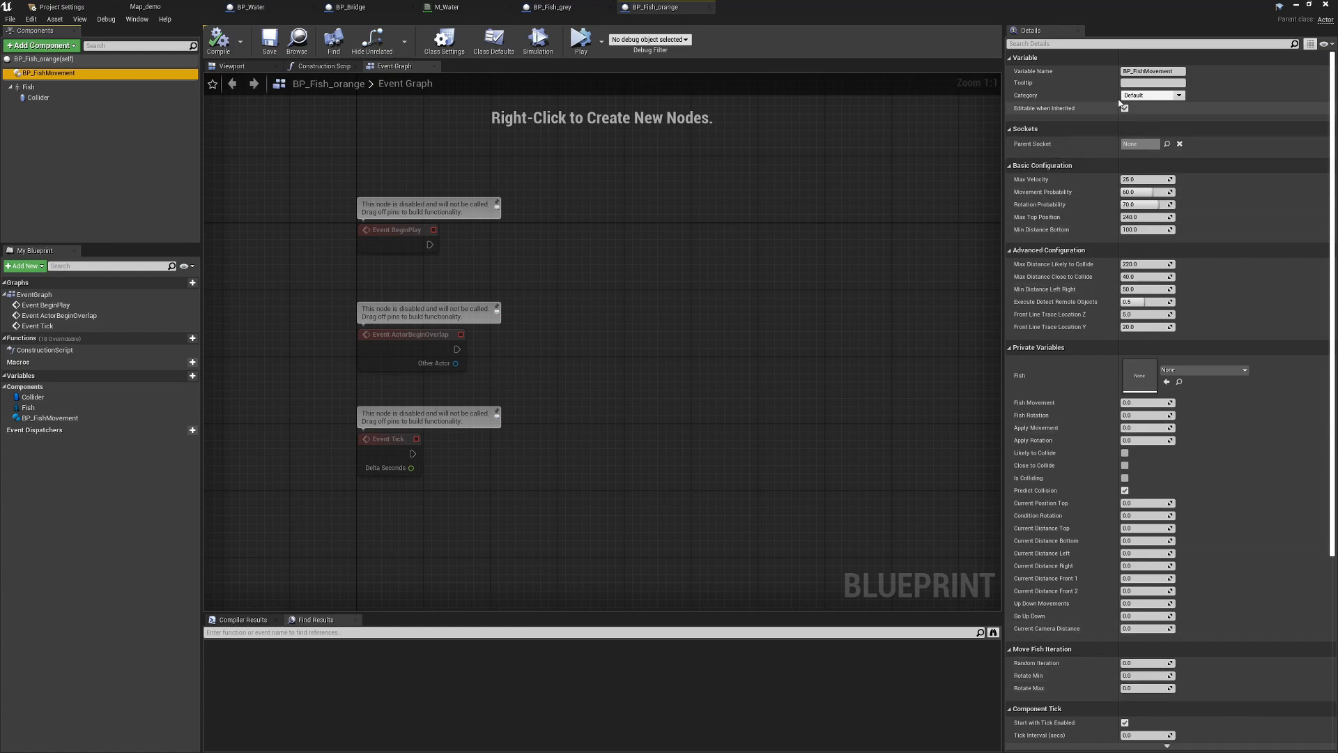
pyautogui.moveTo(828, 248)
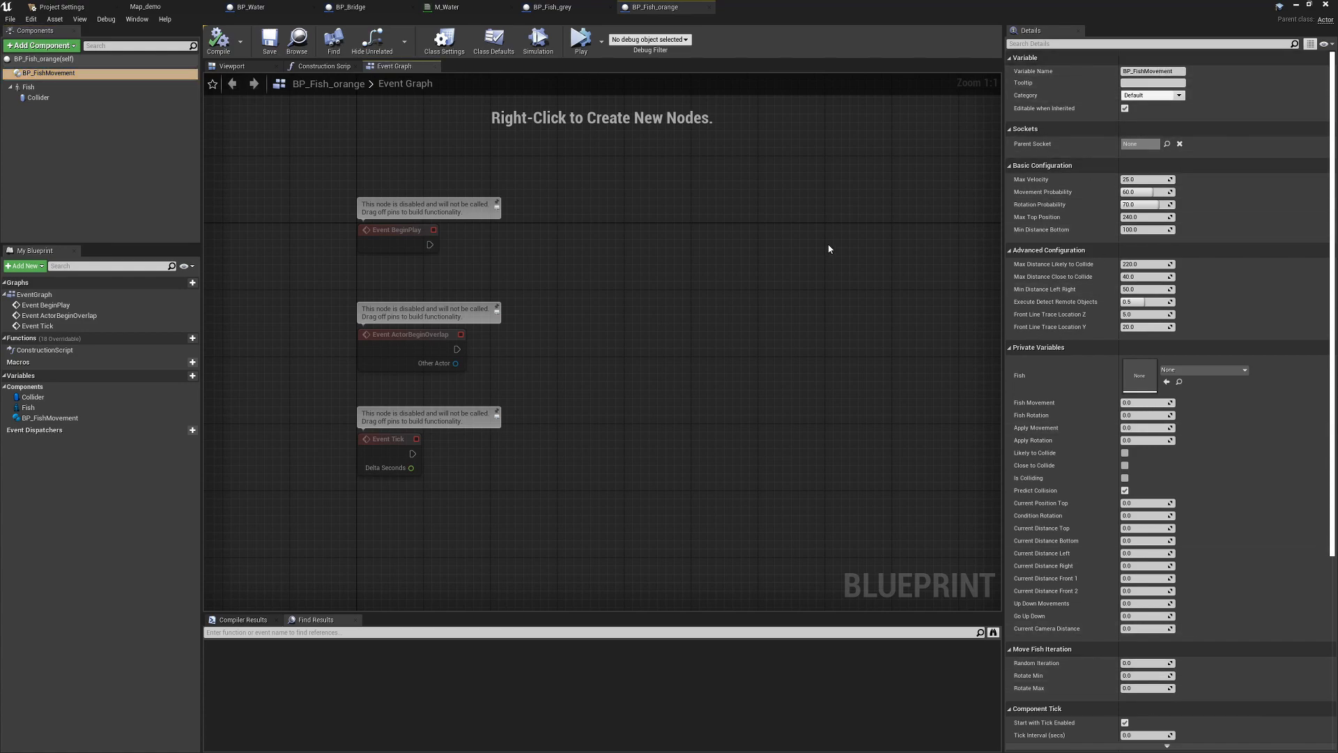
pyautogui.click(218, 40)
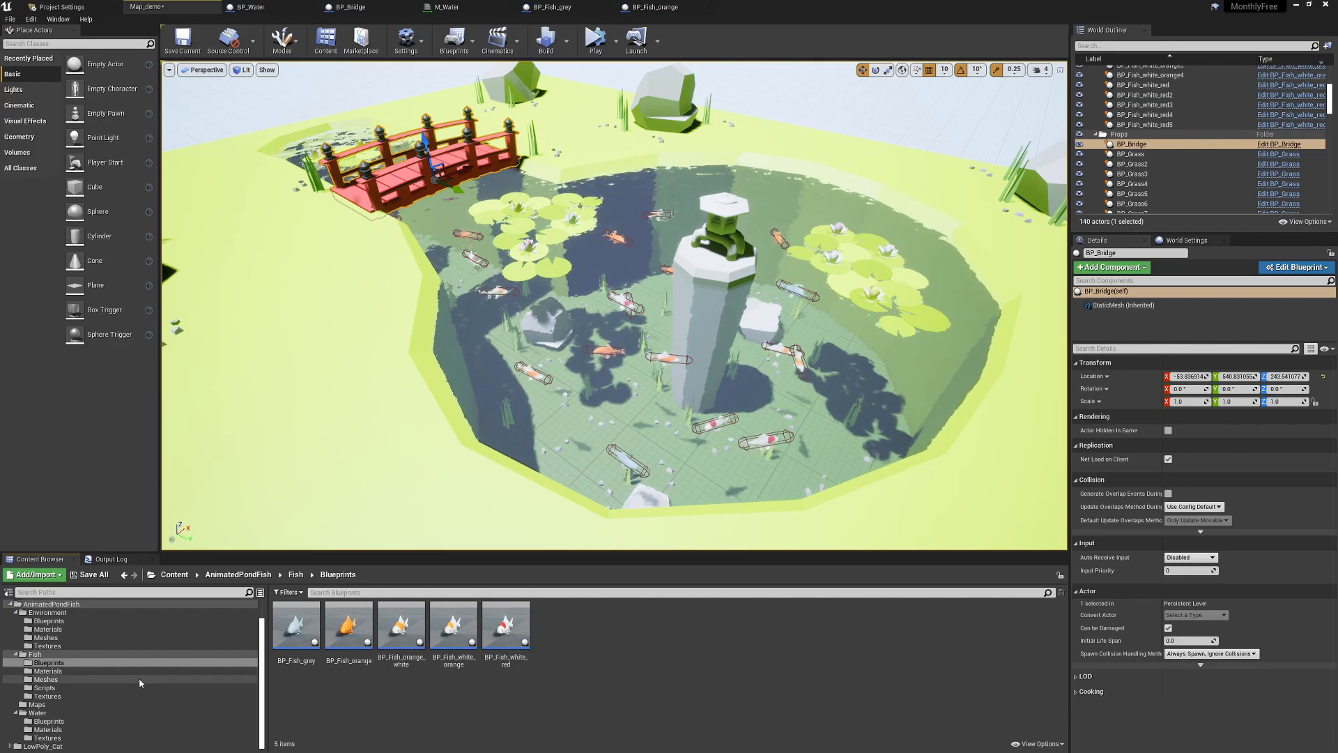
# Open BP_FishMovement from Fish > Scripts and expand its Basic Configuration and other variable groups.
pyautogui.click(43, 687)
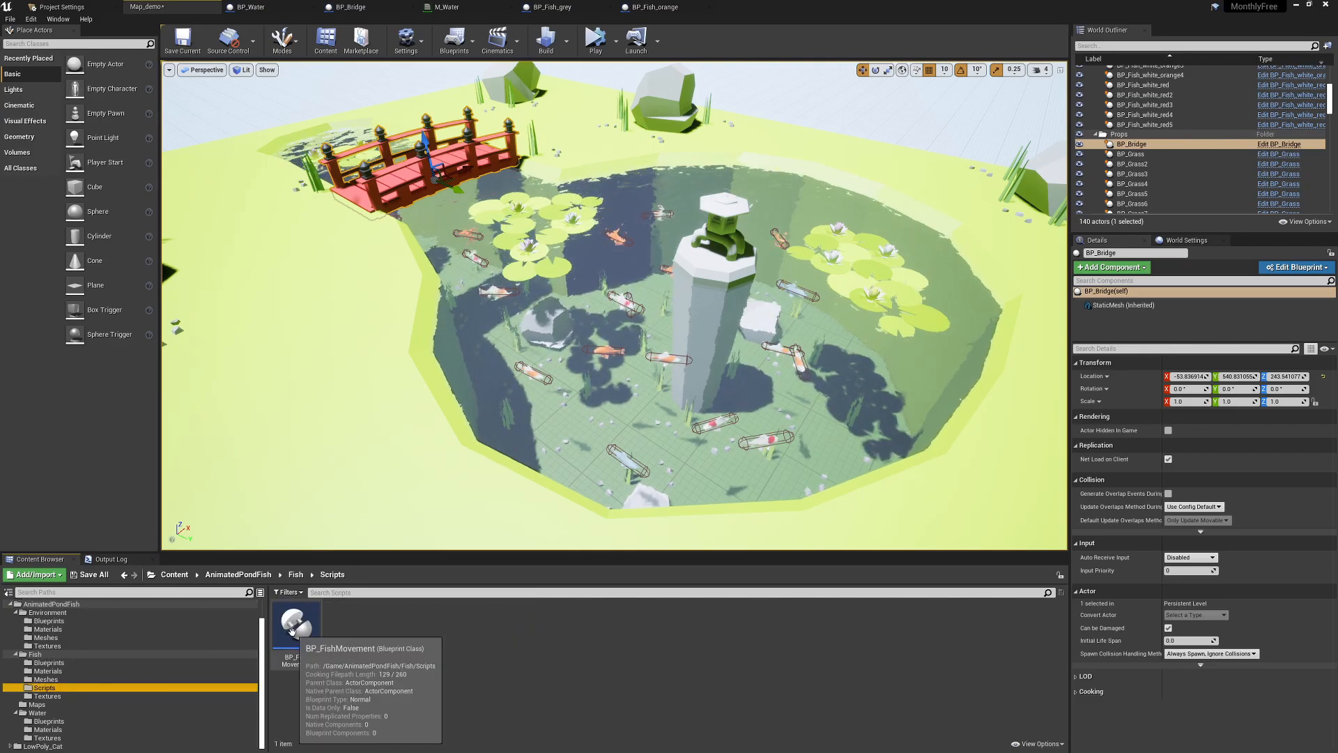
pyautogui.doubleClick(296, 623)
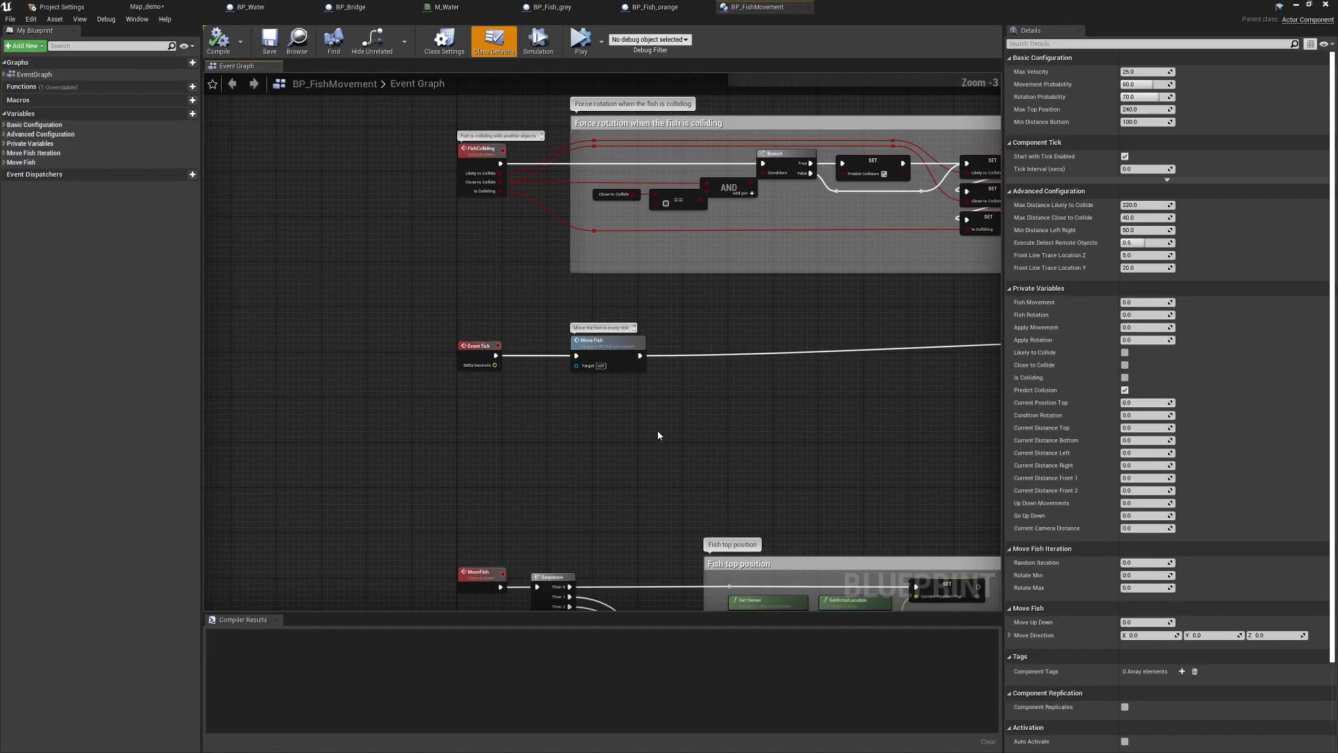
pyautogui.scroll(-3)
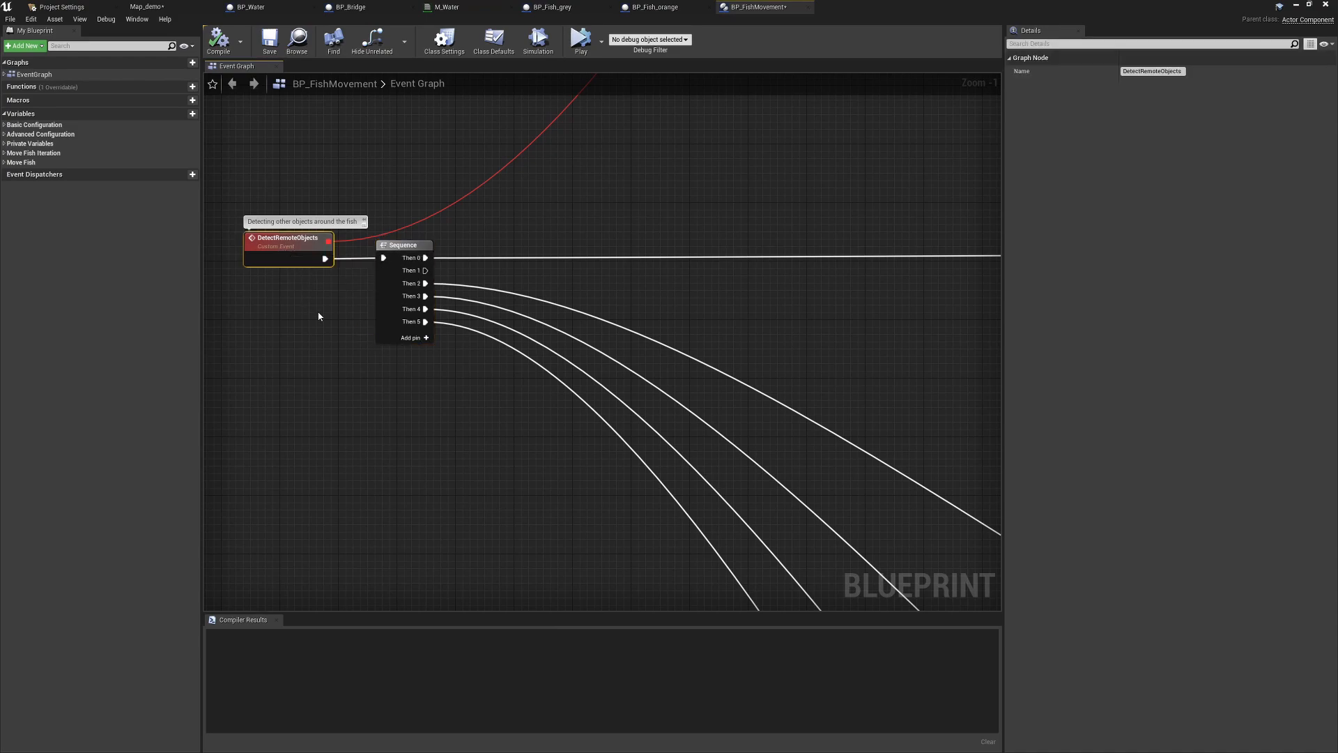
pyautogui.scroll(-3)
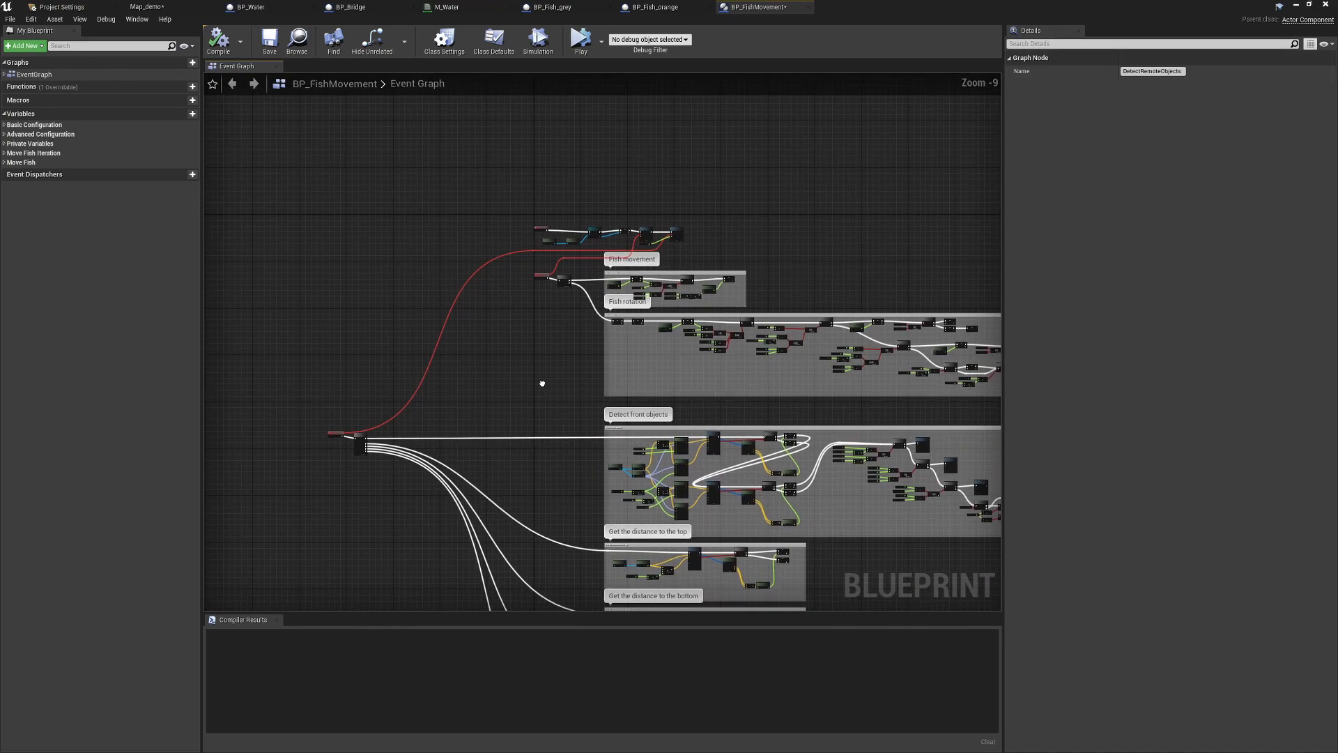
pyautogui.click(5, 124)
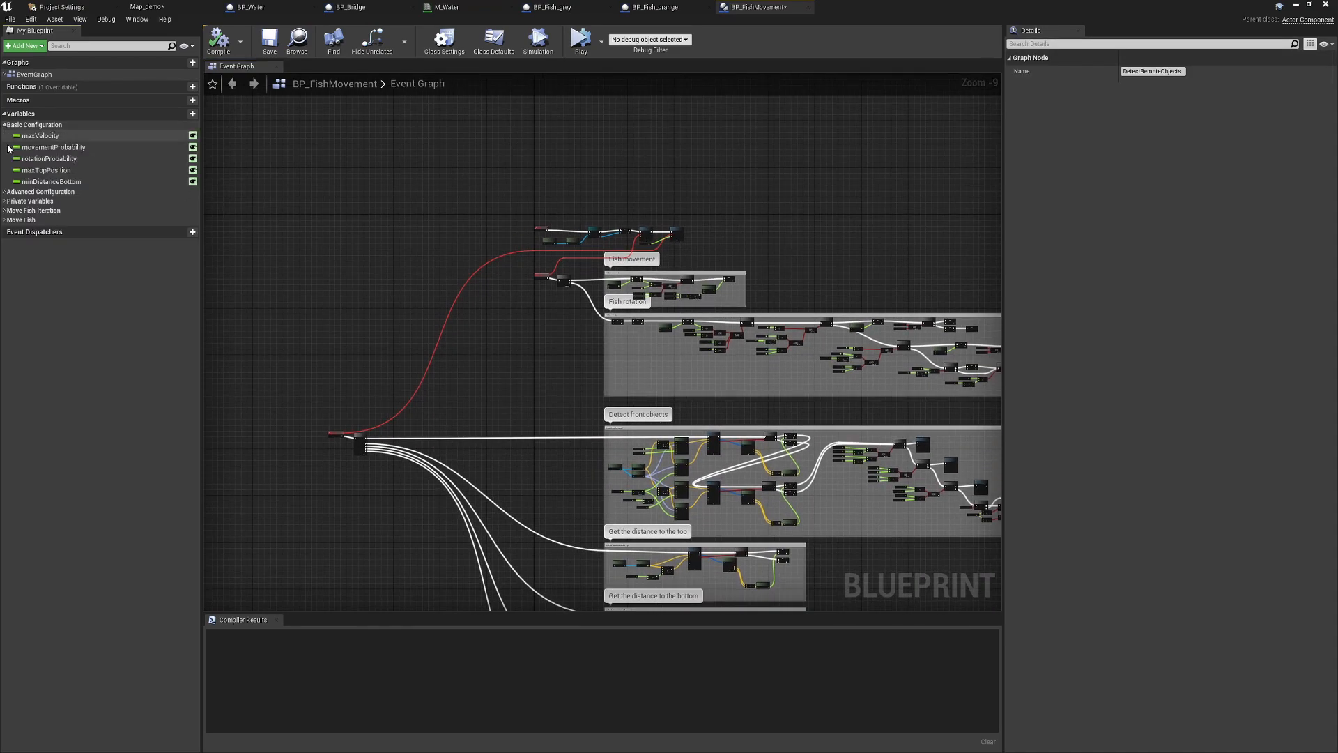
pyautogui.click(5, 191)
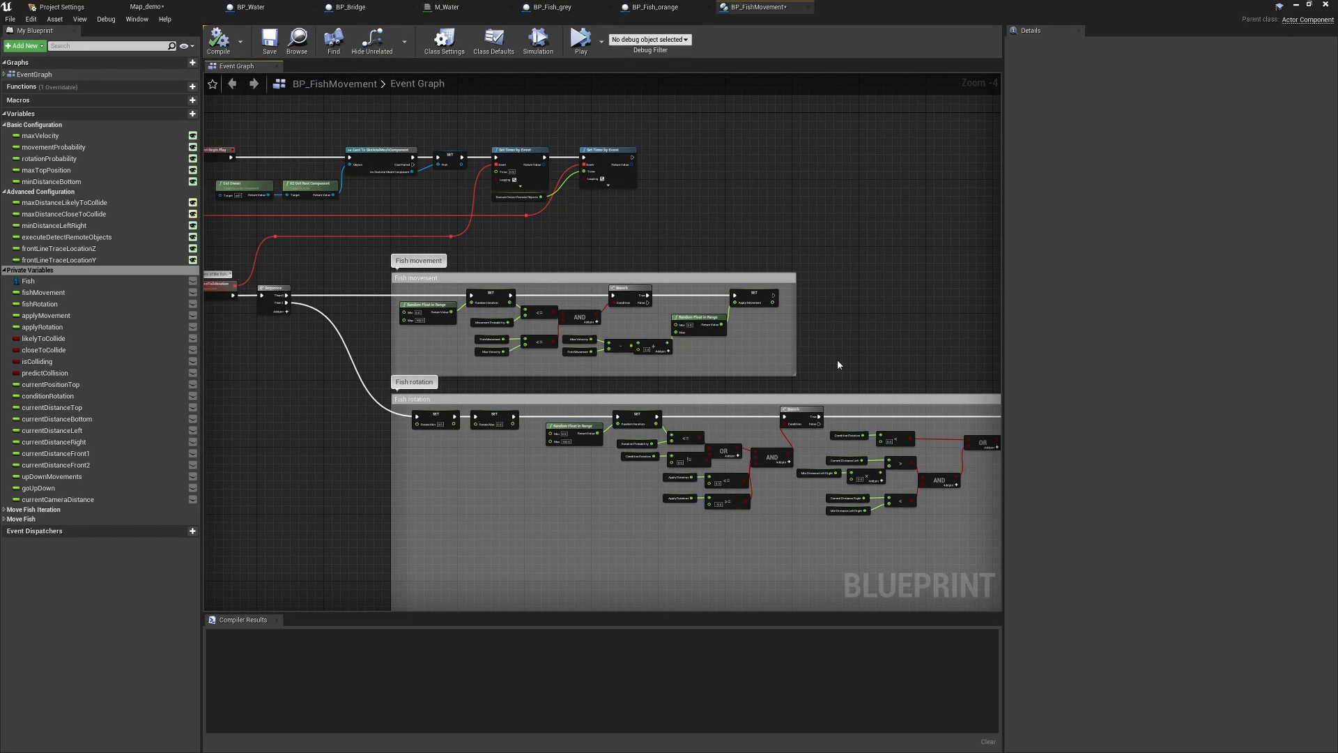
# Scroll through the movement and detection sections of the Event Graph and compile the blueprint.
pyautogui.scroll(-3)
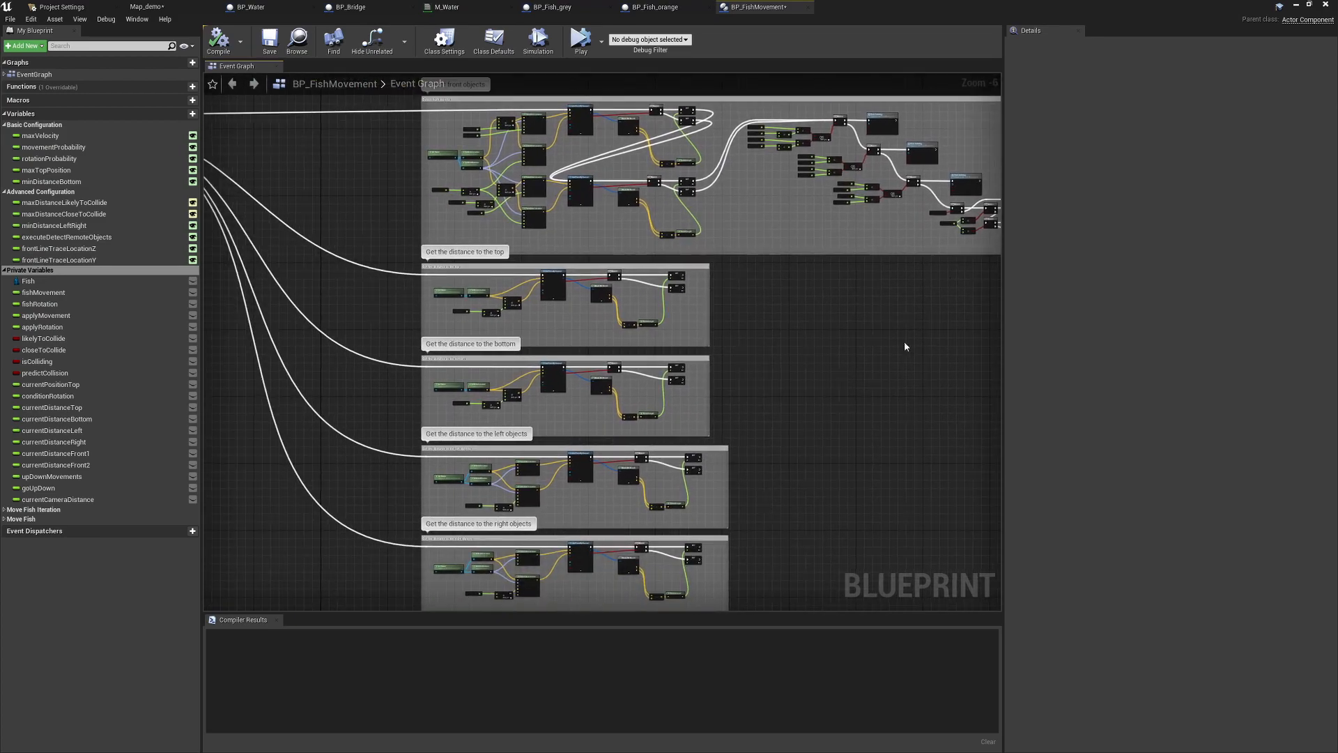
pyautogui.scroll(-3)
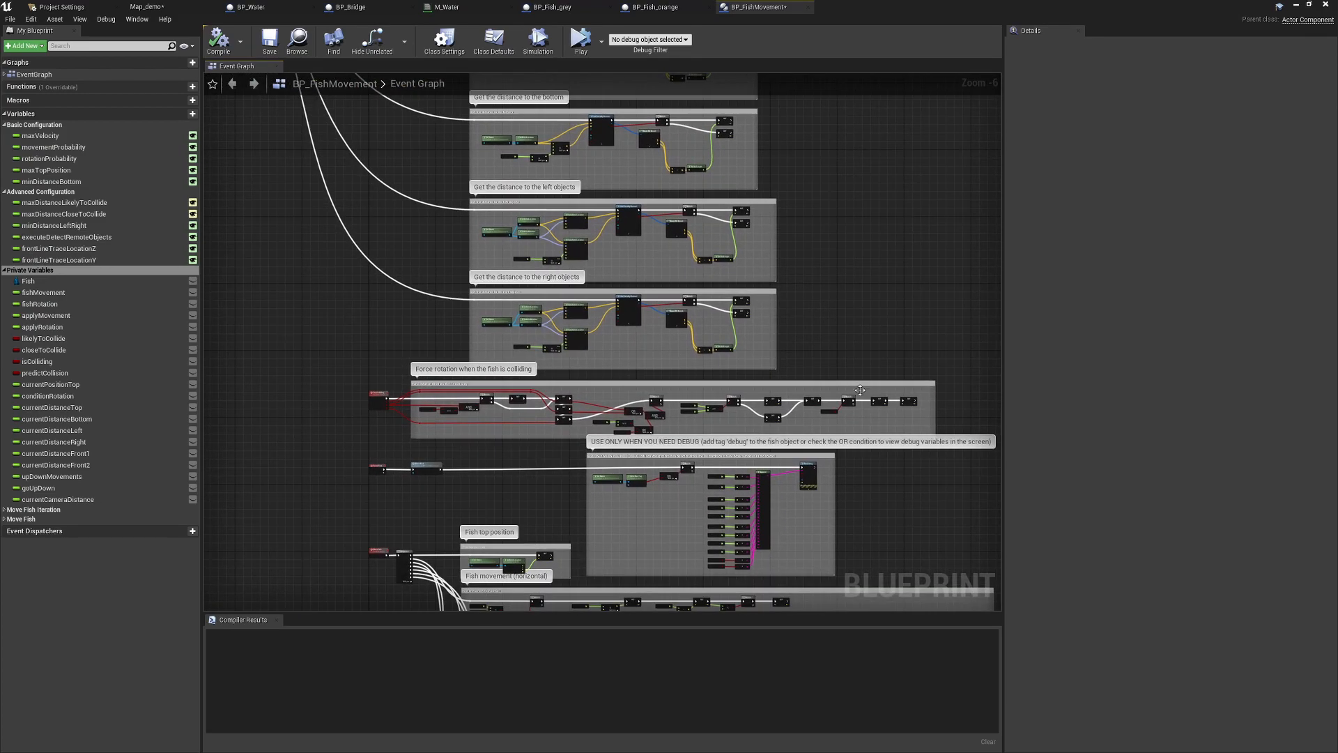
pyautogui.scroll(-3)
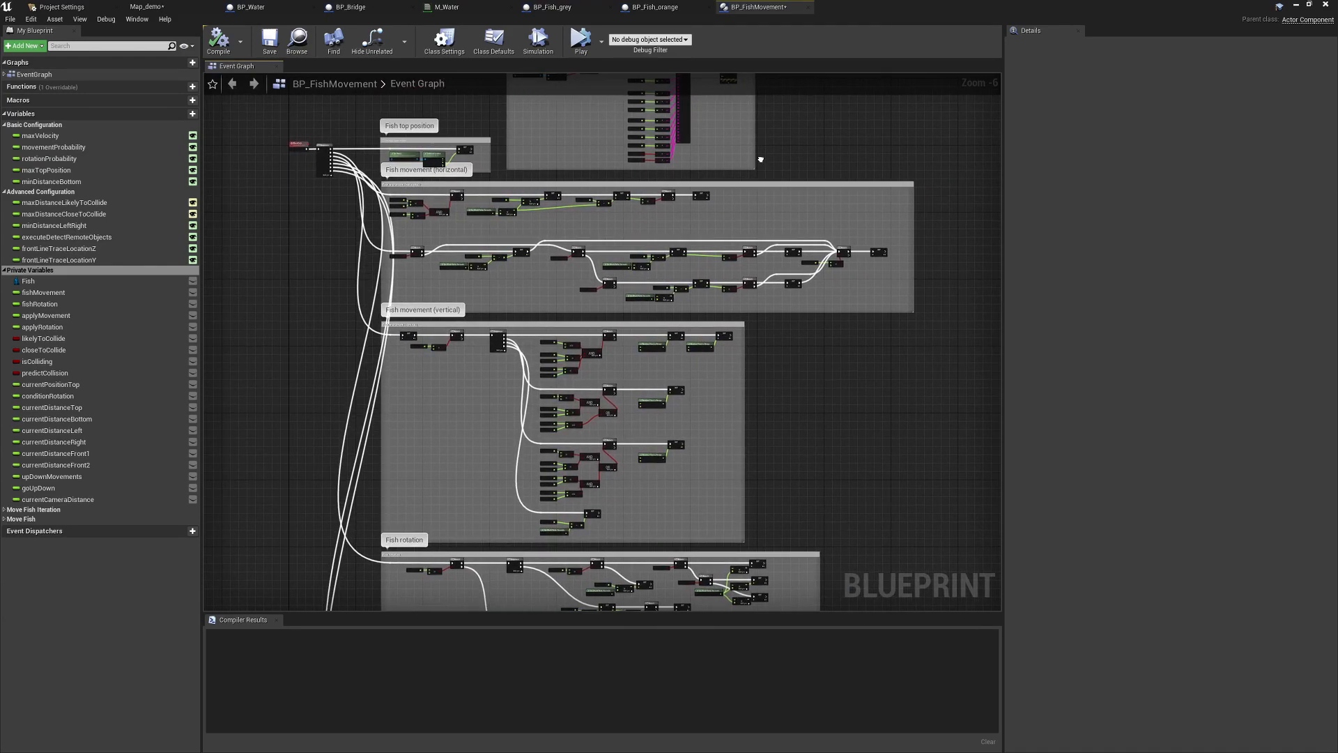
pyautogui.scroll(-3)
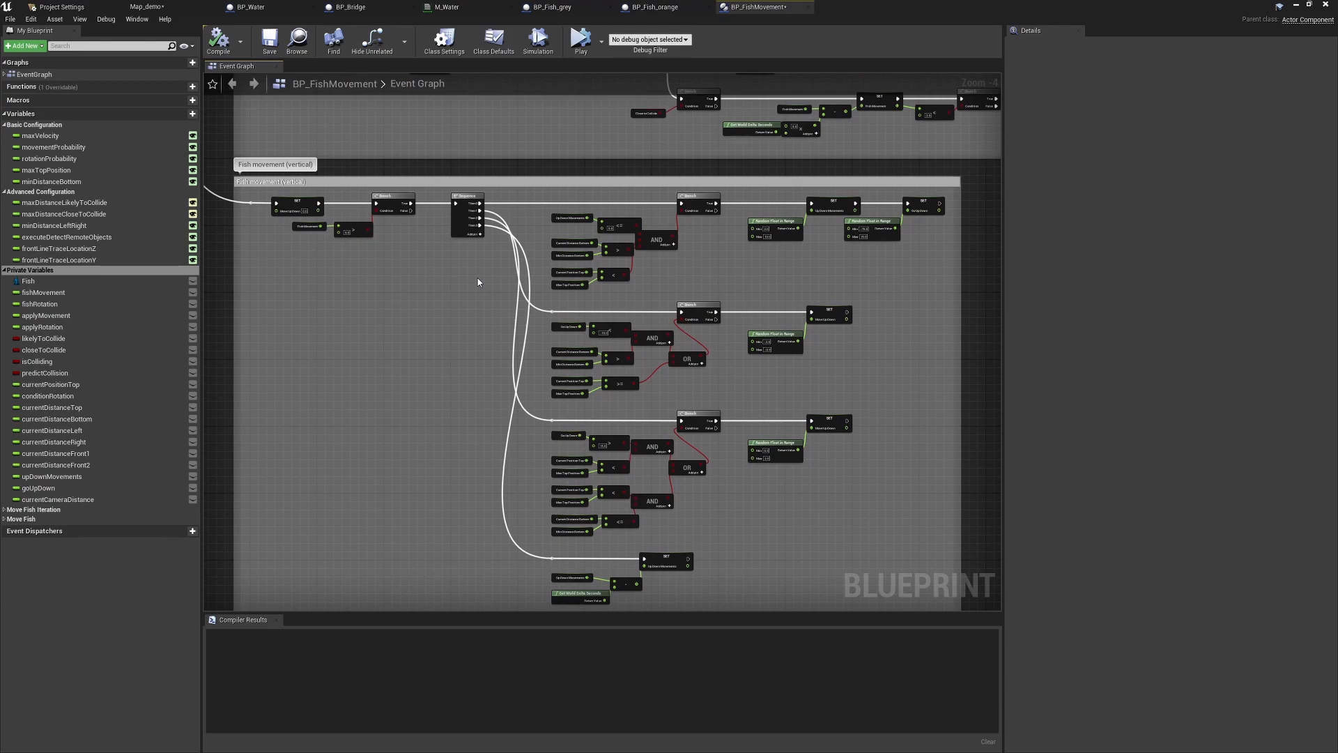
pyautogui.click(218, 39)
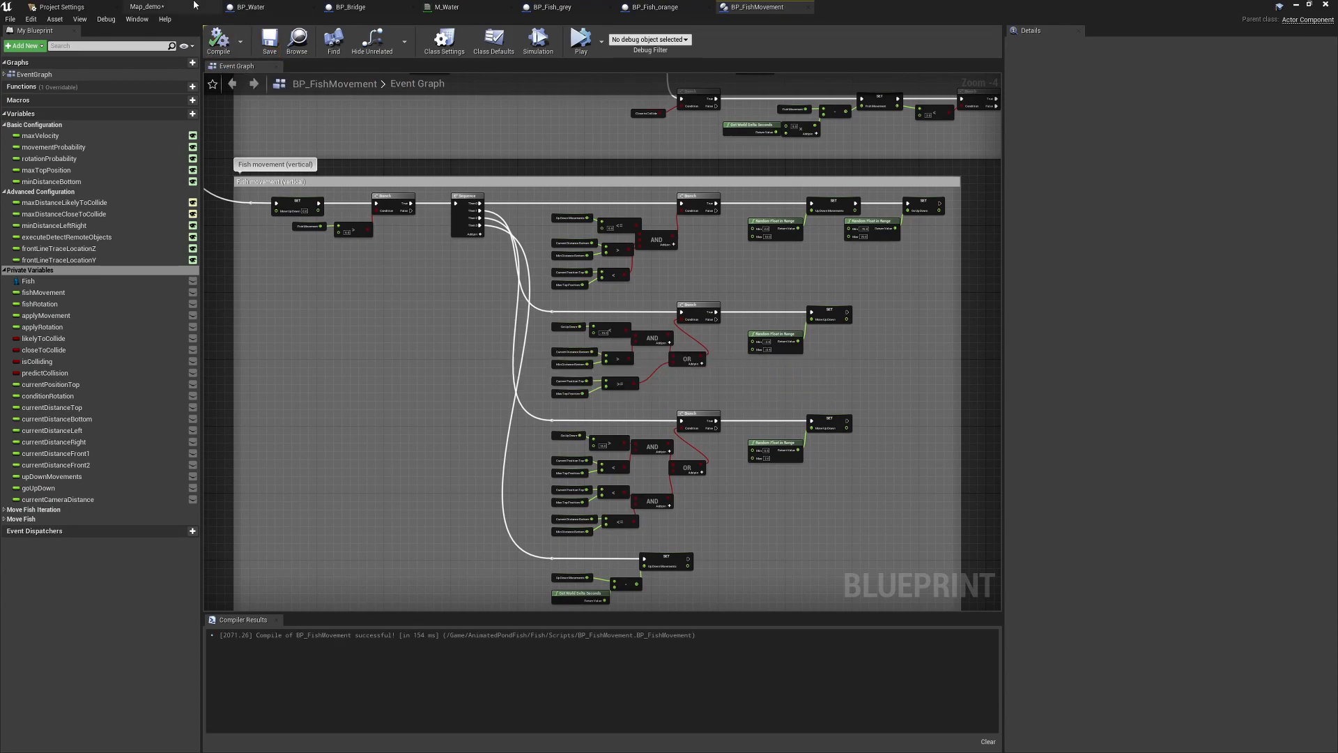
# Back in Map_demo, browse the Environment Meshes, Materials and subfolders, then open Maps.
pyautogui.click(145, 7)
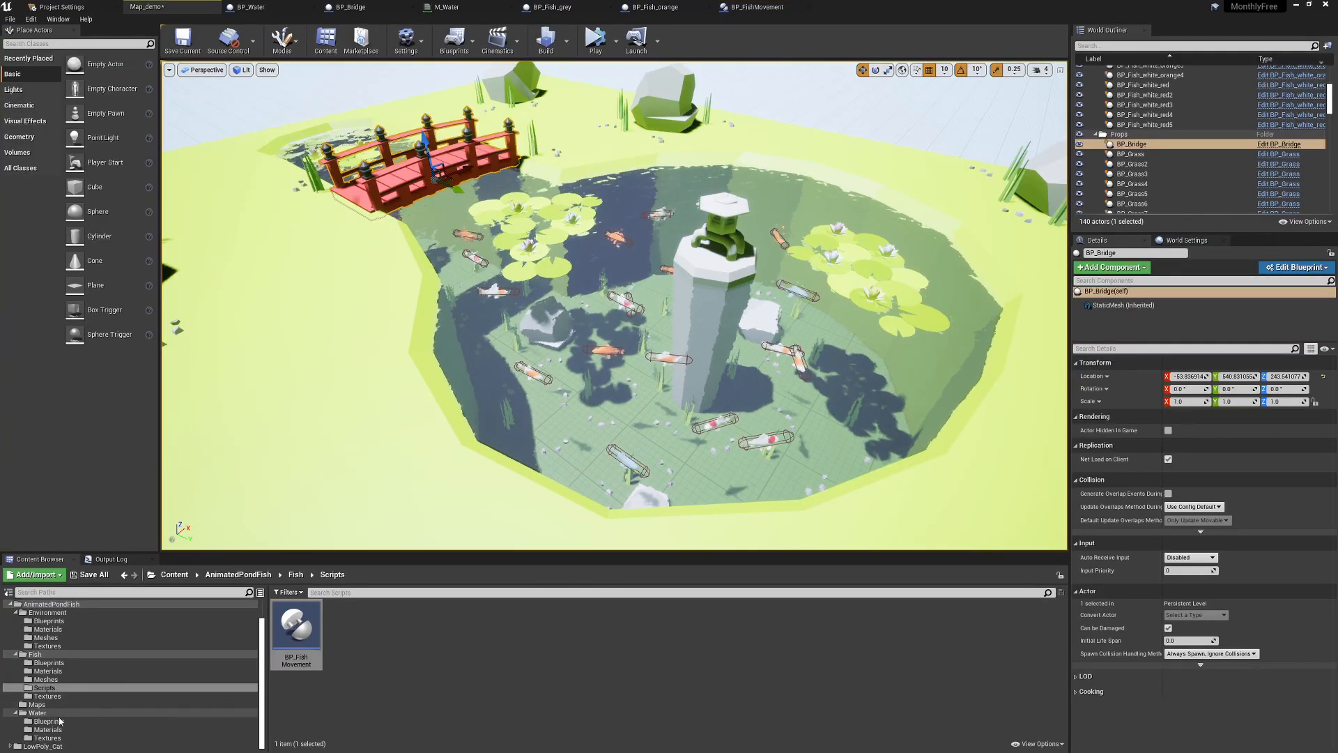
pyautogui.click(45, 637)
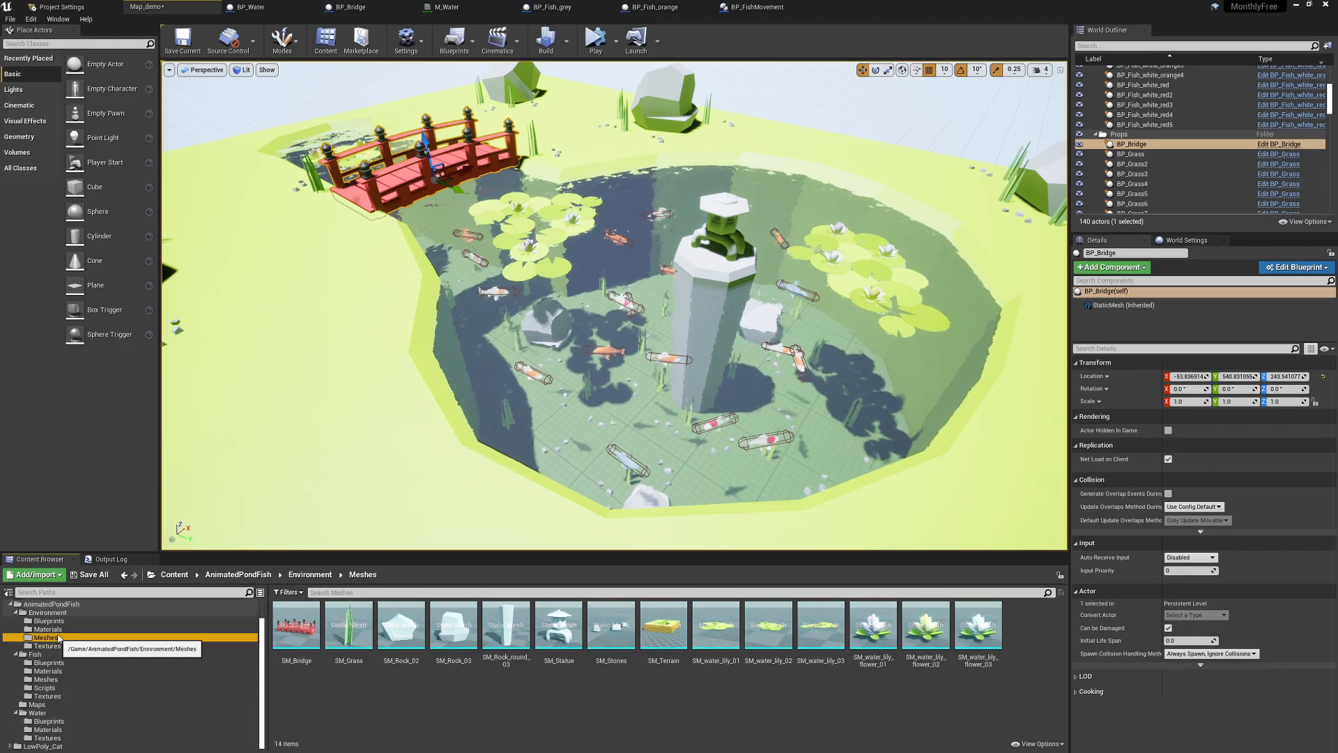
pyautogui.click(46, 629)
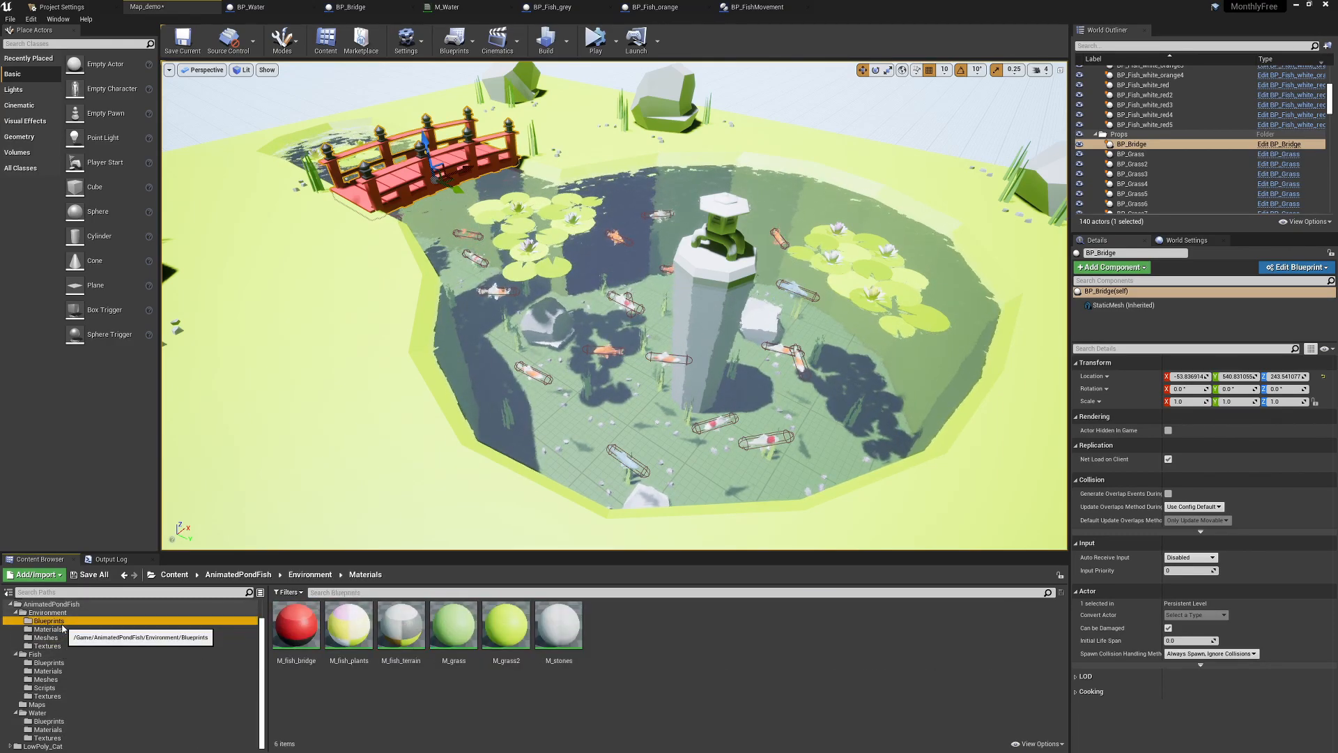
pyautogui.click(49, 620)
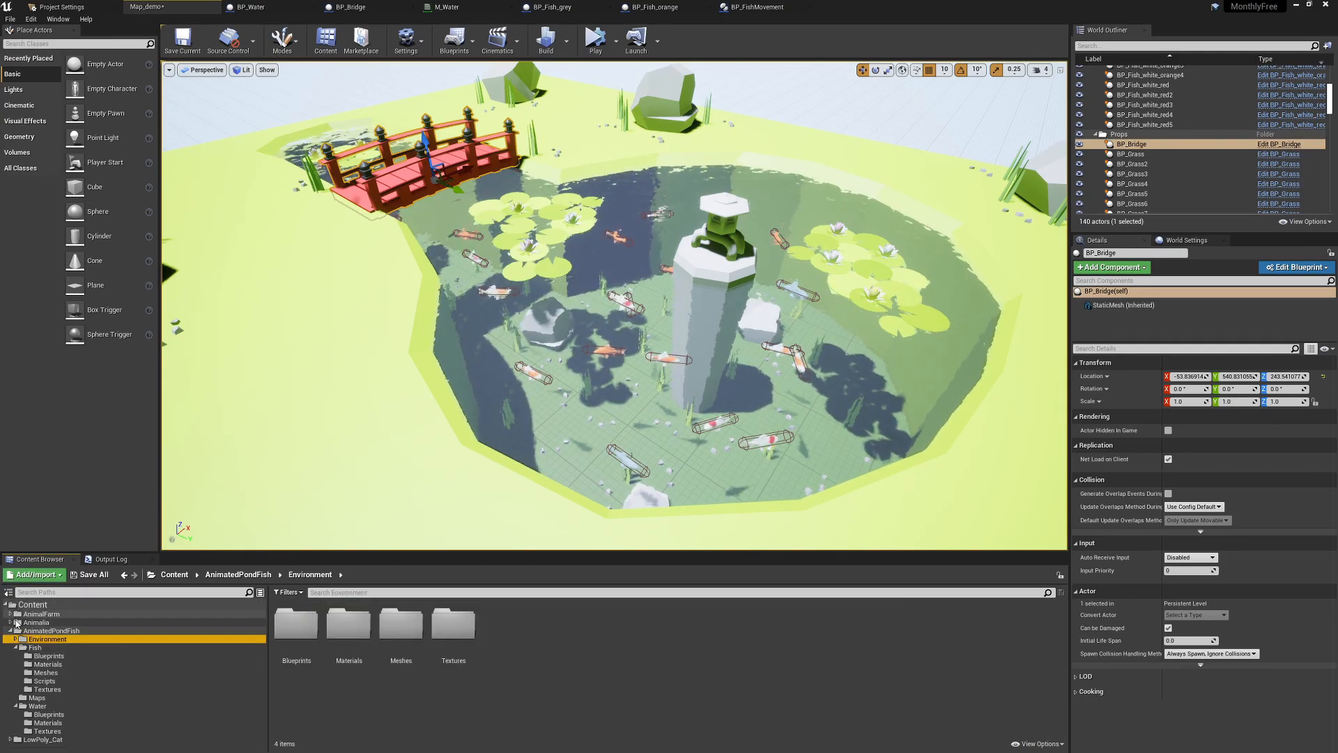
pyautogui.click(36, 656)
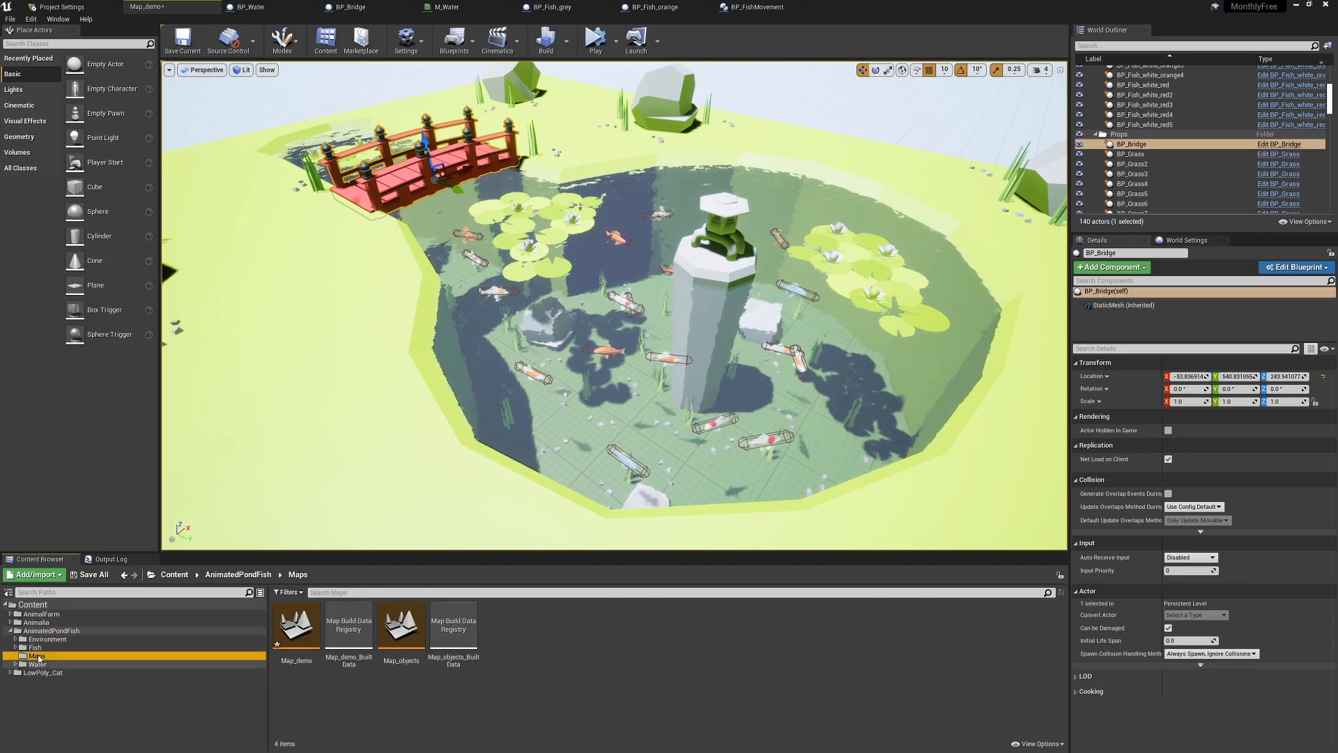